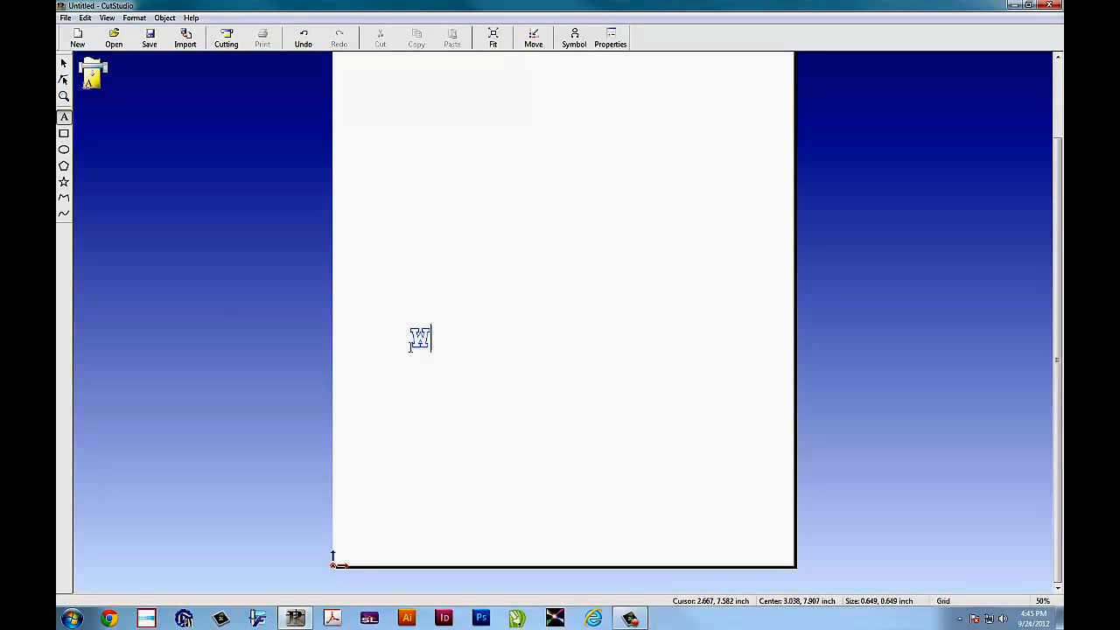
# - Add 'WEEKEND SALE' text and resize it to 30-inch height with aspect locked
pyautogui.write('WEEKEND SALE')
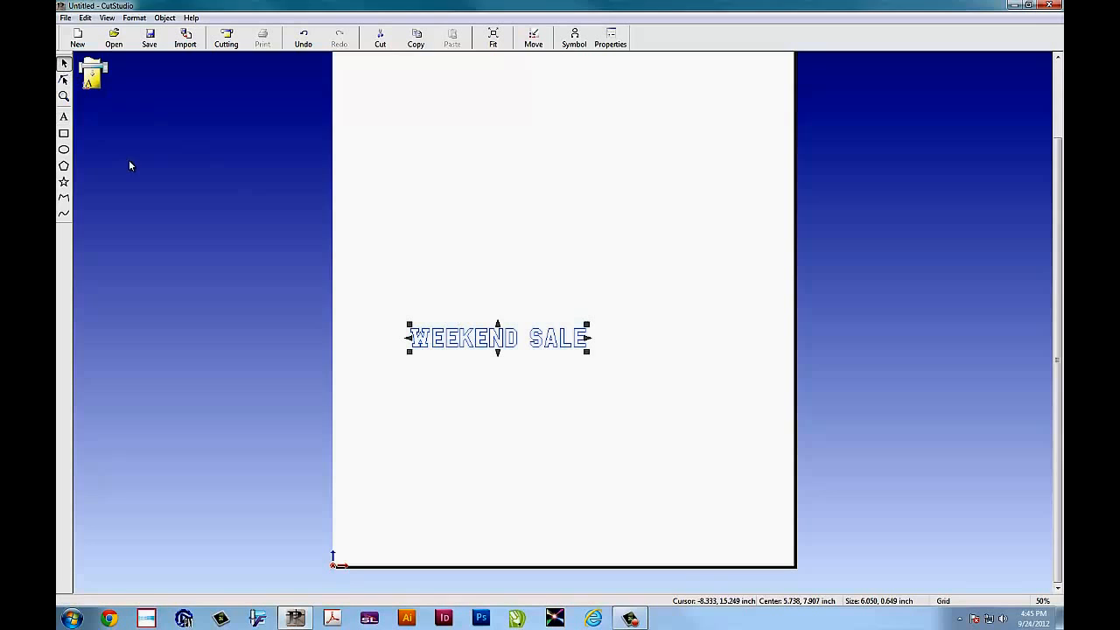
pyautogui.rightClick(515, 341)
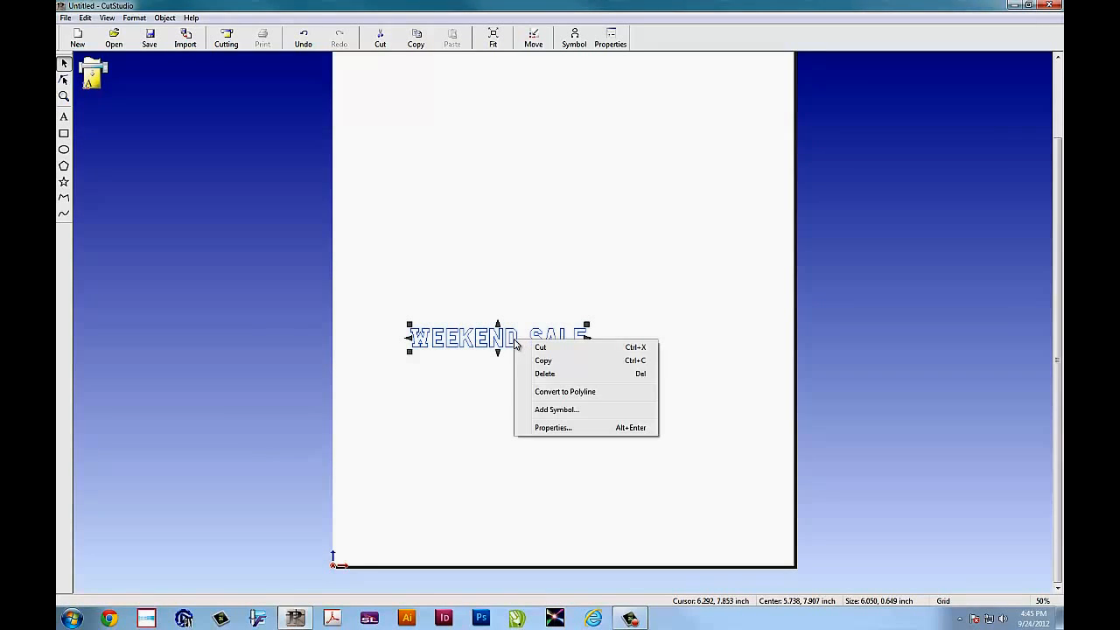
pyautogui.click(552, 428)
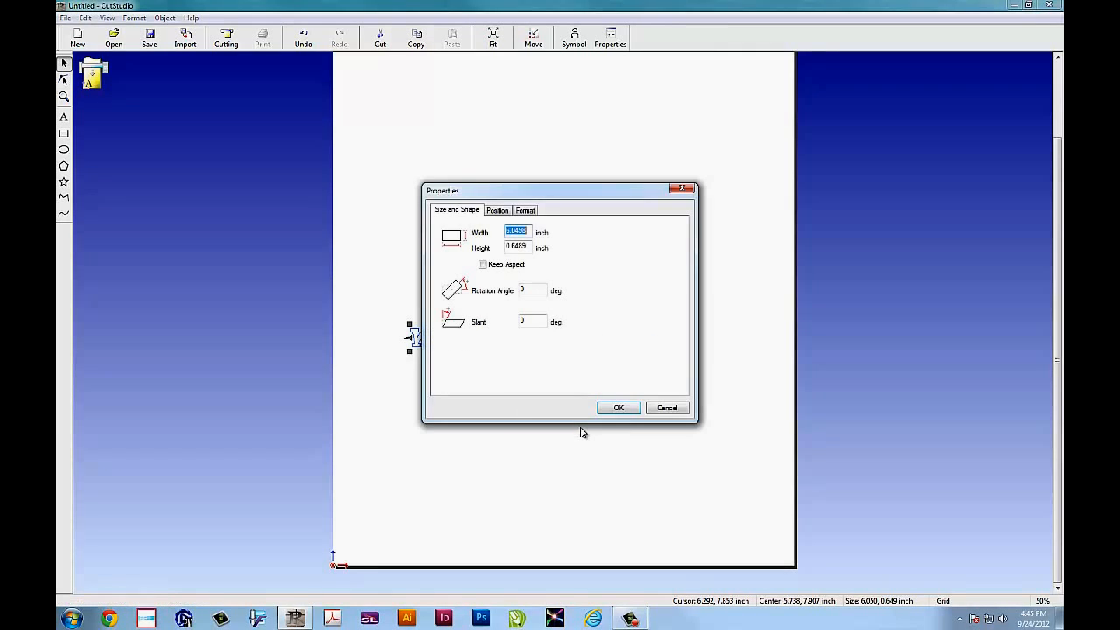
pyautogui.click(482, 264)
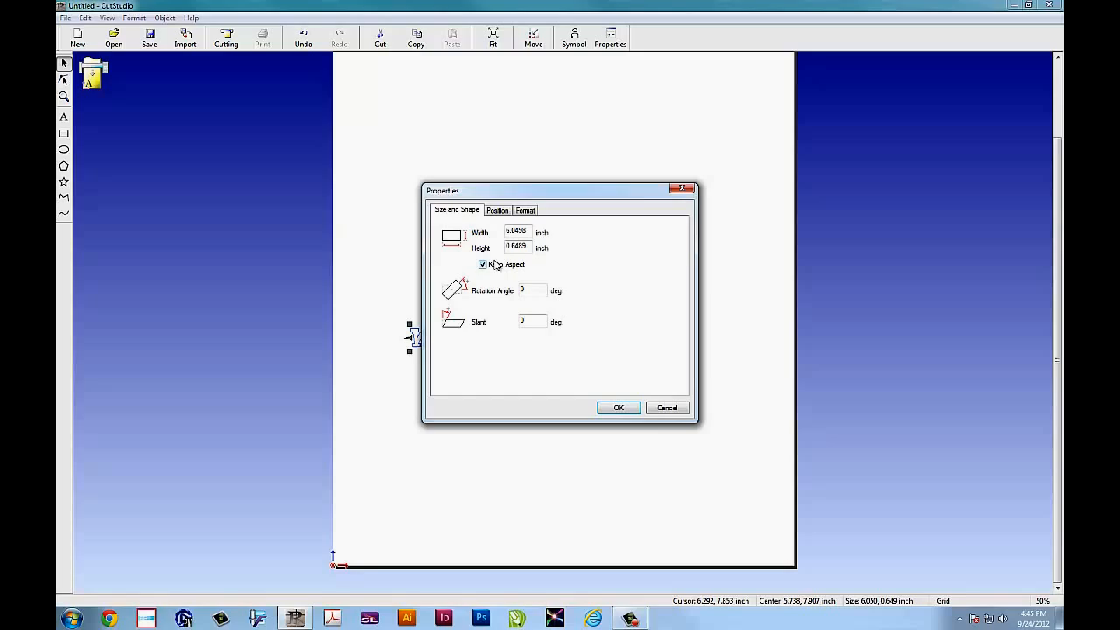
pyautogui.write('30')
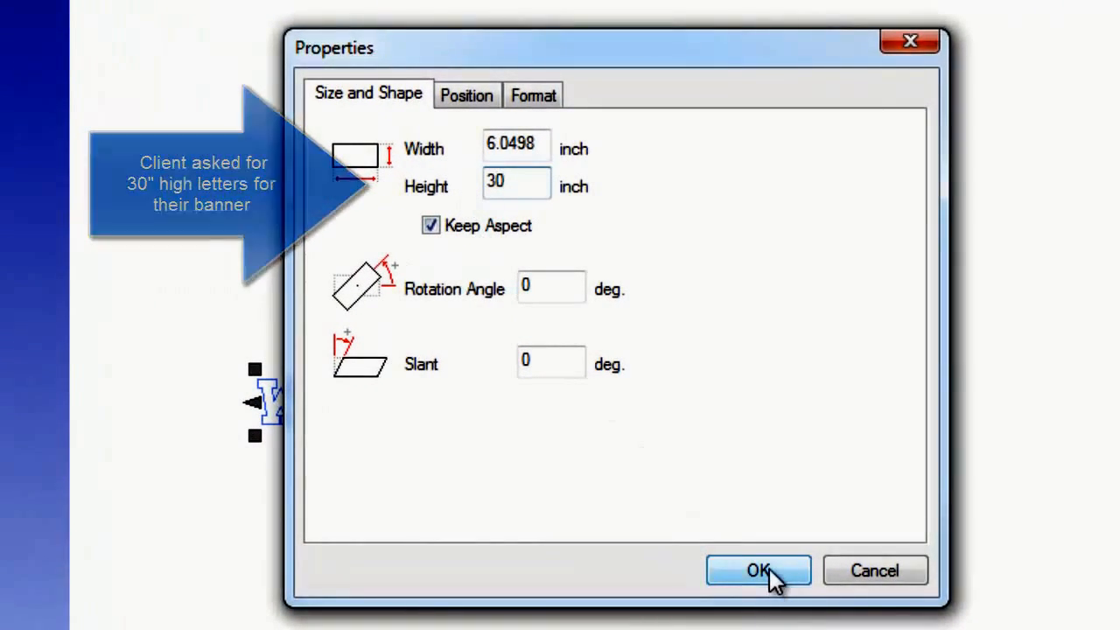
pyautogui.click(758, 570)
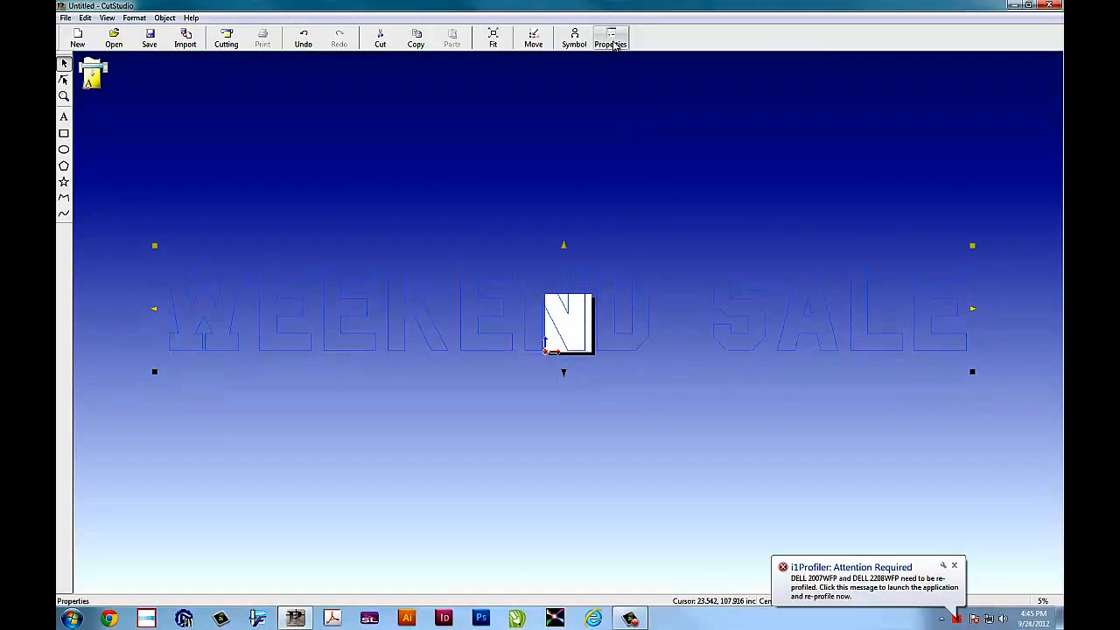
# - Rotate the WEEKEND SALE lettering 90 degrees so it runs vertically
pyautogui.click(610, 37)
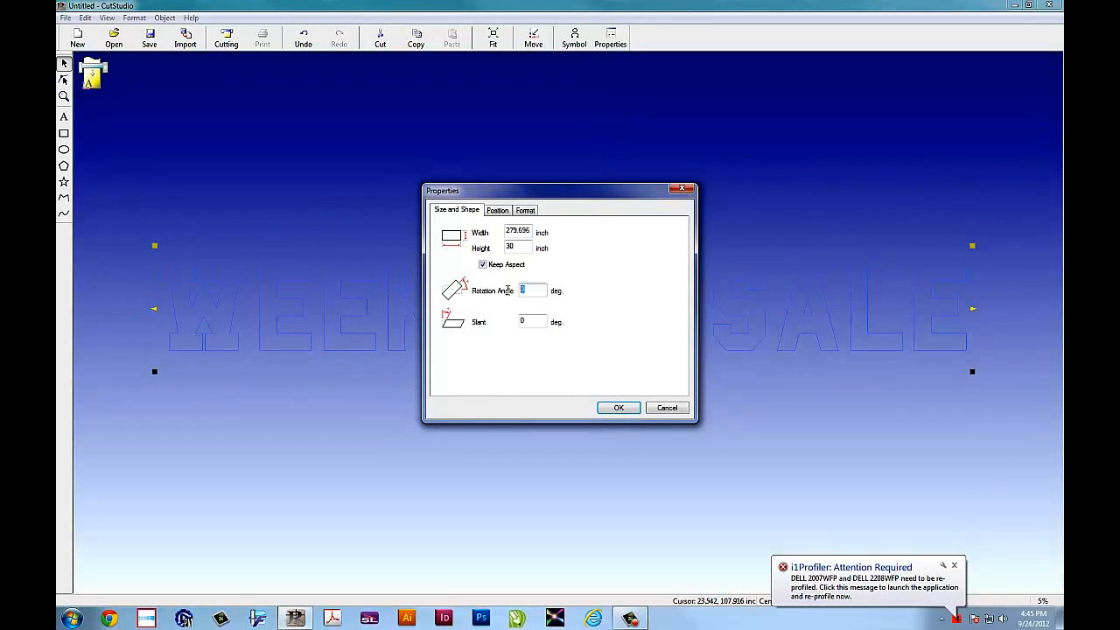
pyautogui.click(619, 408)
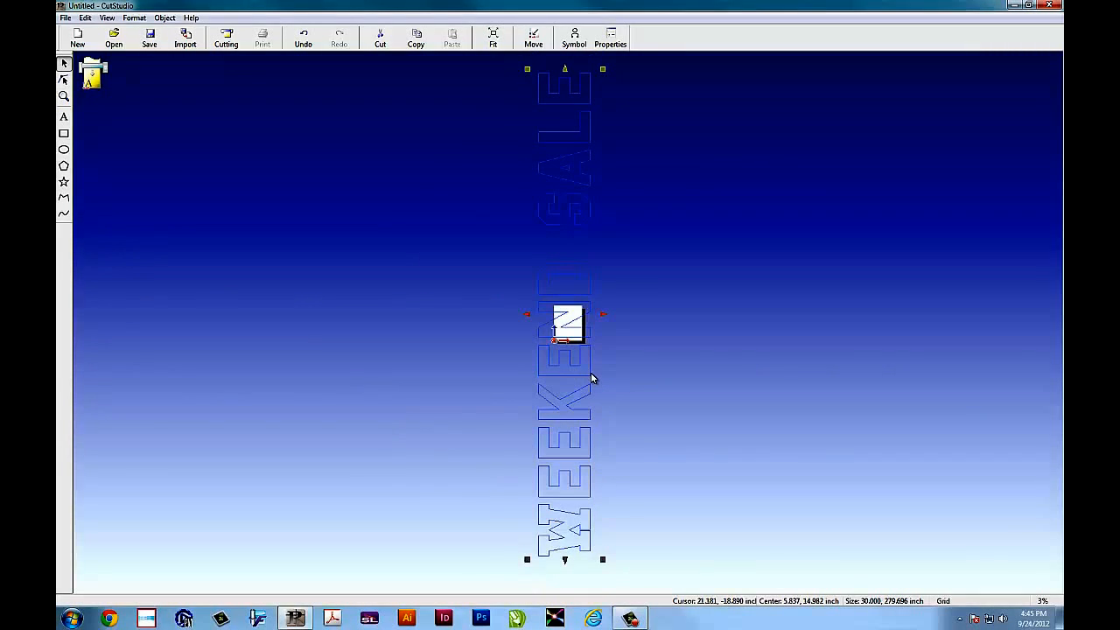
pyautogui.click(65, 17)
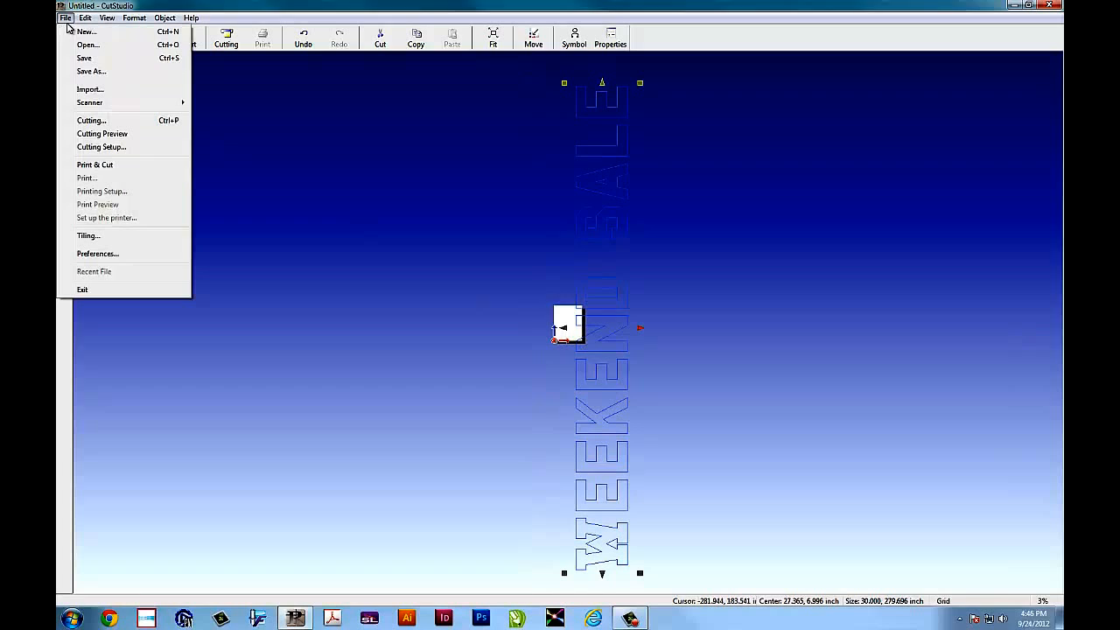
# - Raise the GX-24 cutting width from 16 to 21.70 inches in Cutting Setup
pyautogui.click(100, 146)
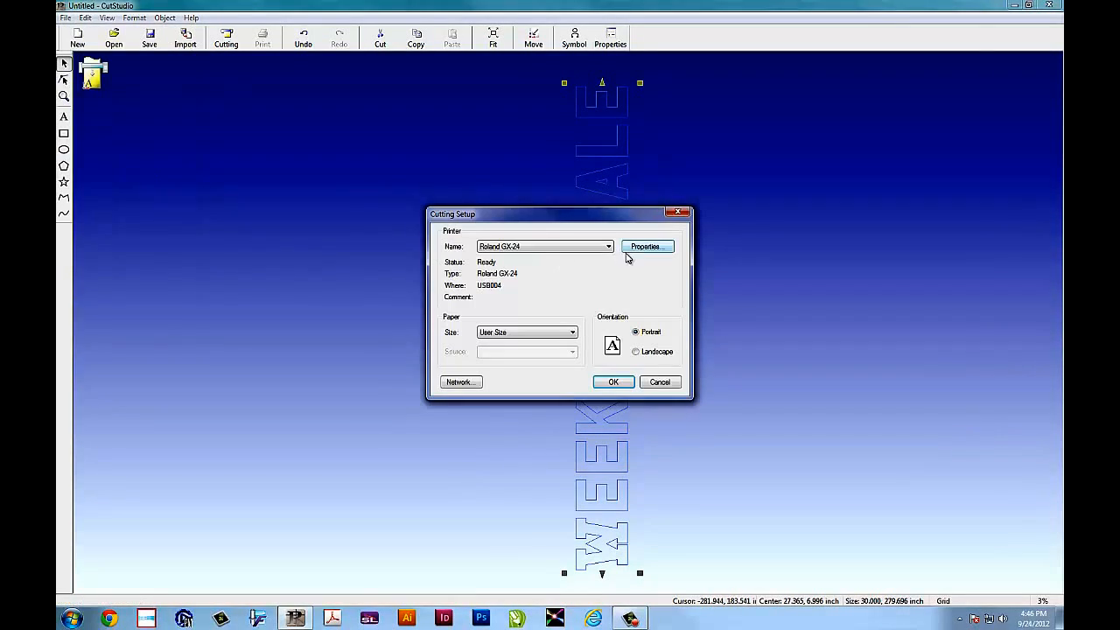
pyautogui.click(647, 246)
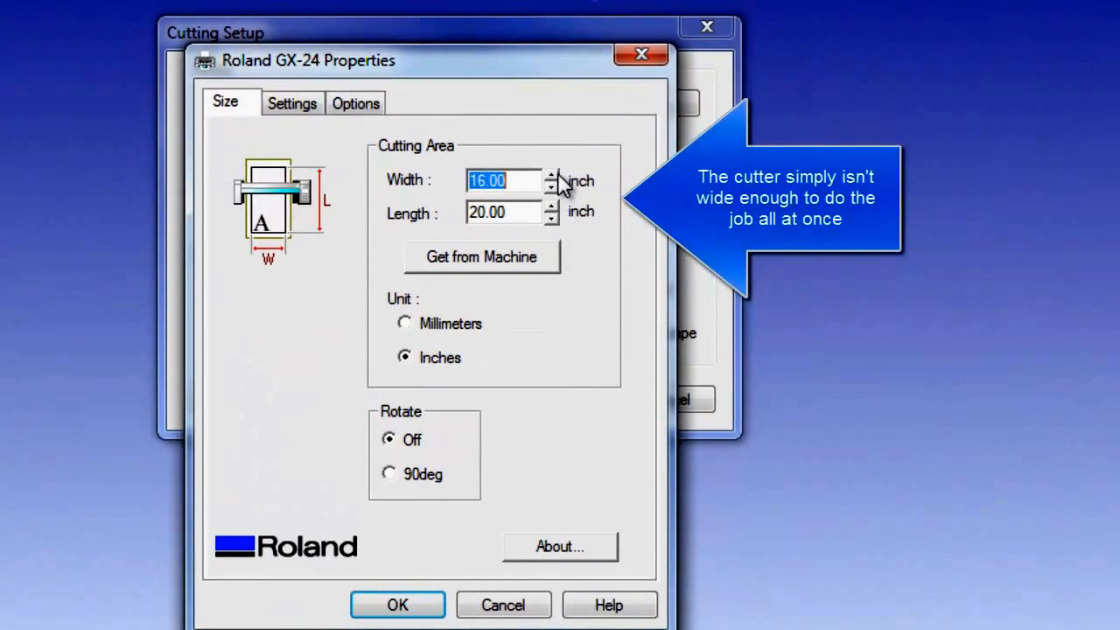
pyautogui.click(551, 175)
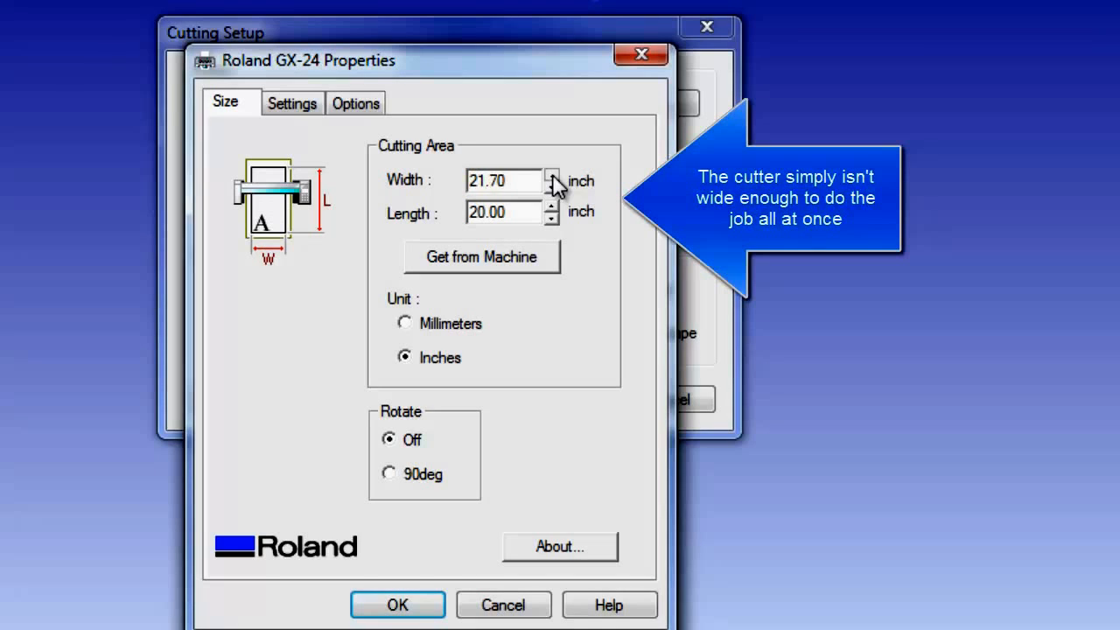
pyautogui.click(551, 175)
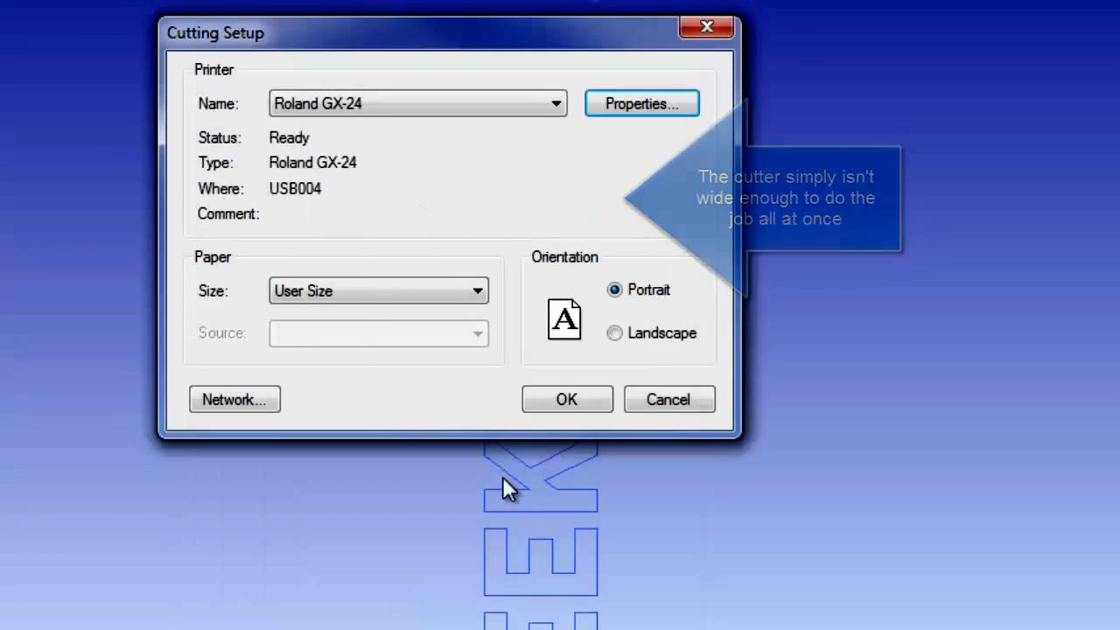
pyautogui.click(566, 399)
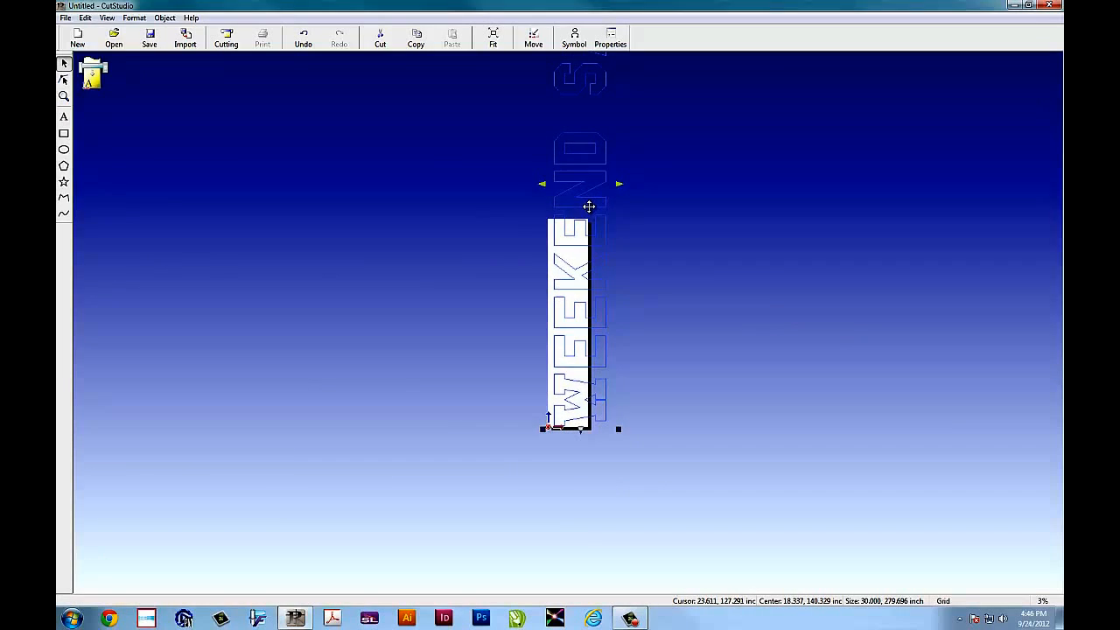
# - Set the cutting length to 240 inches and move the text onto the media
pyautogui.click(226, 36)
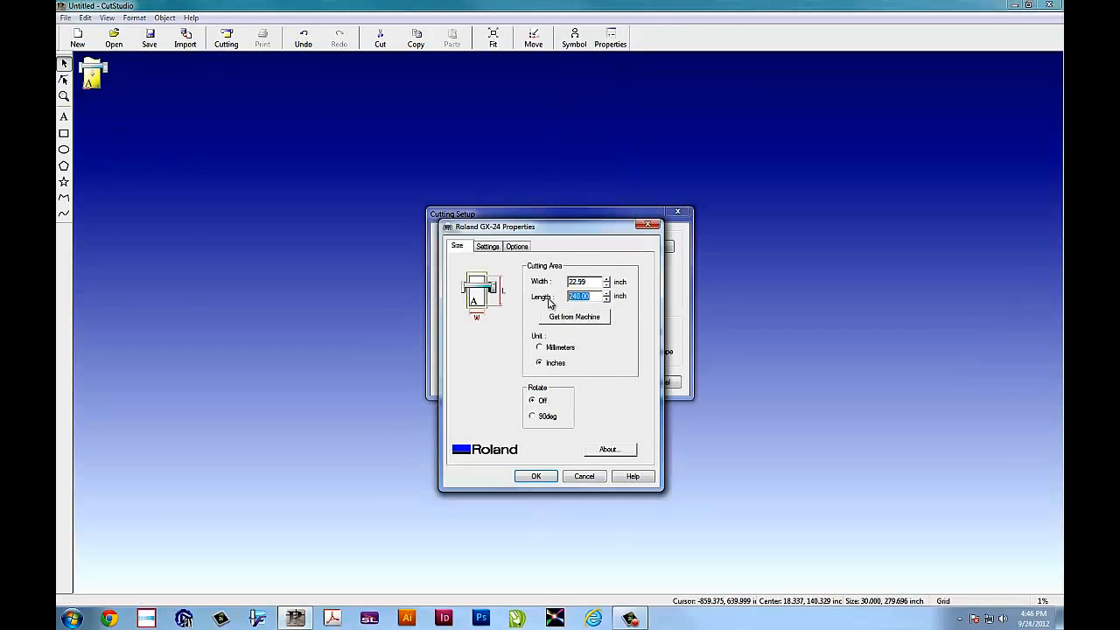
pyautogui.click(535, 476)
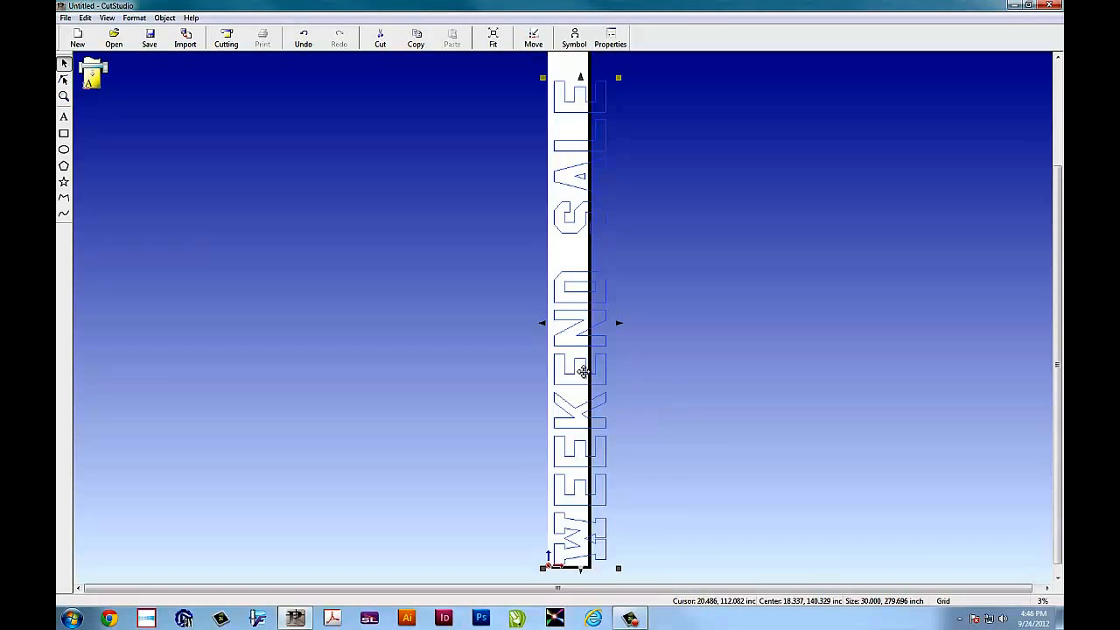
pyautogui.moveTo(584, 372); pyautogui.dragTo(573, 374)
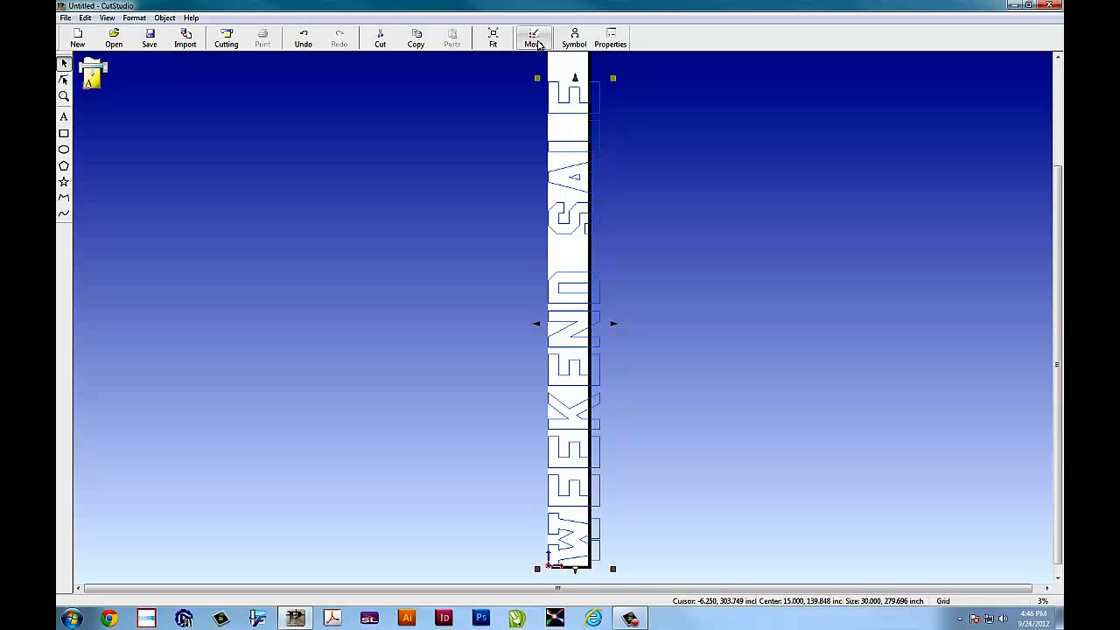
pyautogui.click(534, 37)
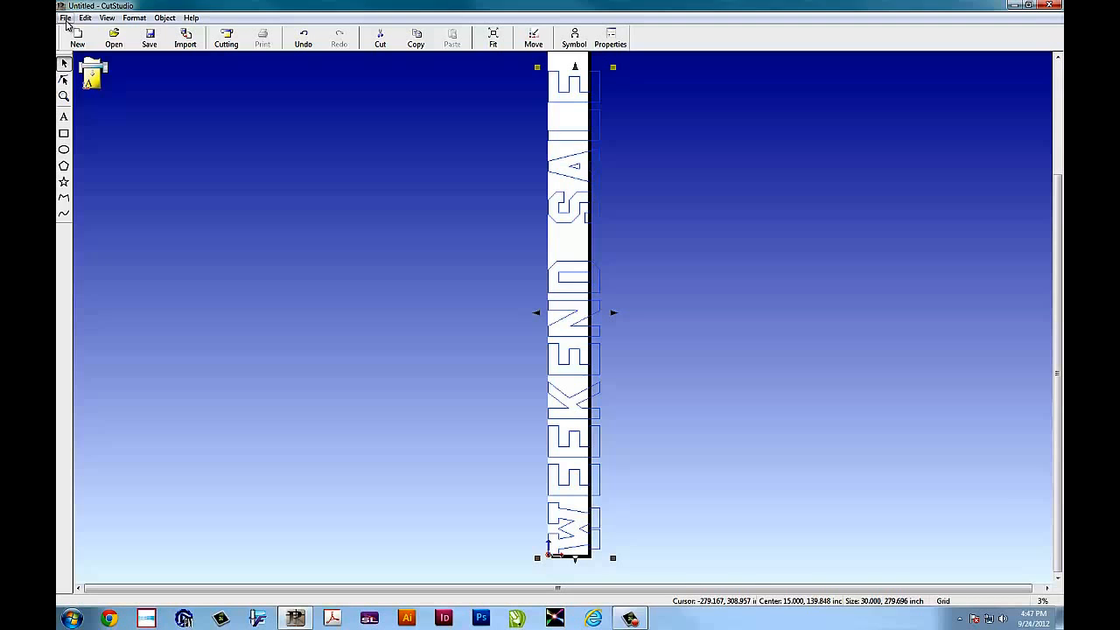
# - Enable tiled output at 2 horizontal by 6 vertical tiles
pyautogui.click(65, 17)
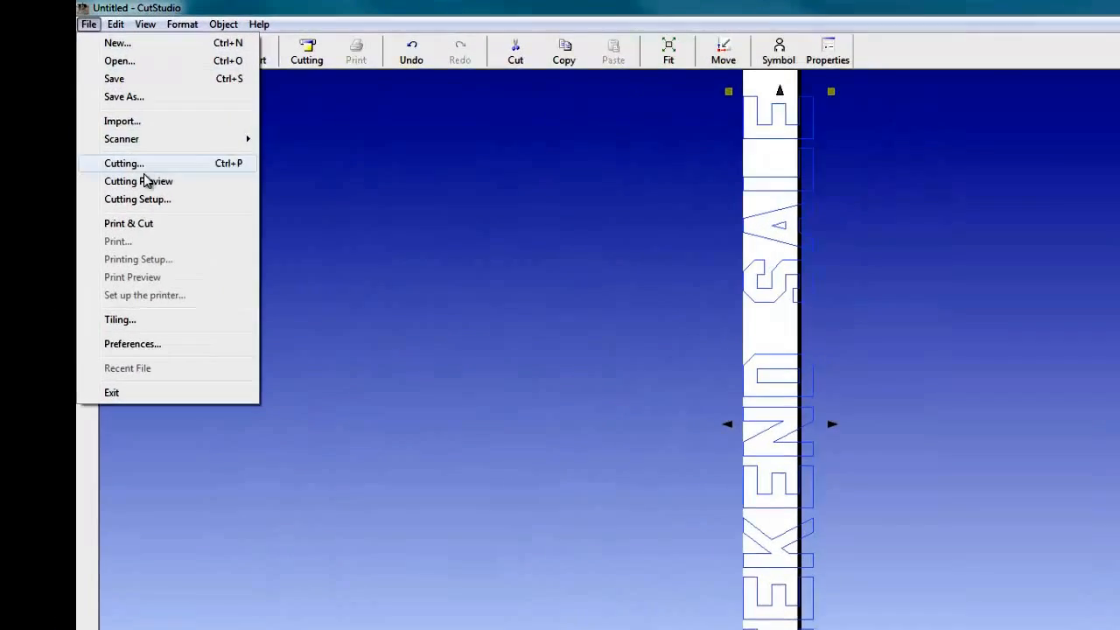
pyautogui.click(120, 320)
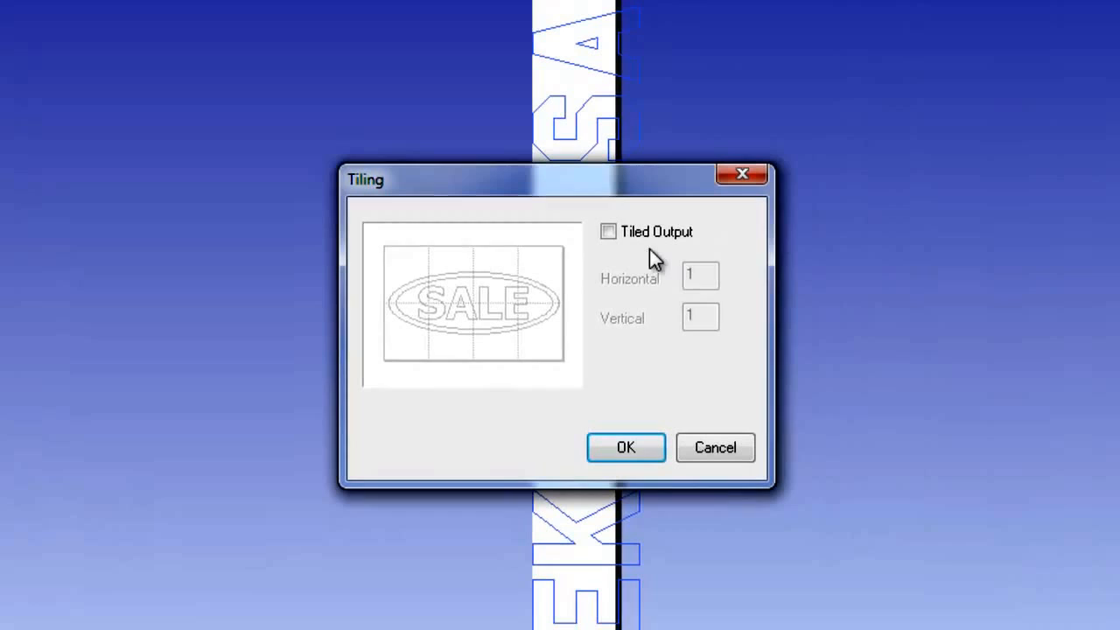
pyautogui.click(608, 232)
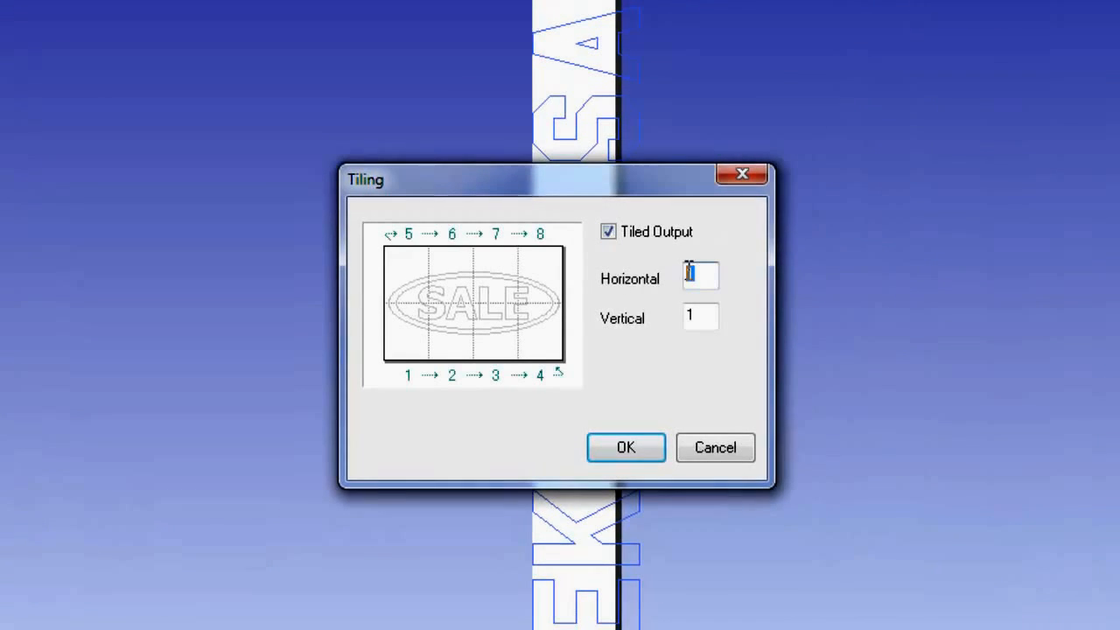
pyautogui.click(700, 317)
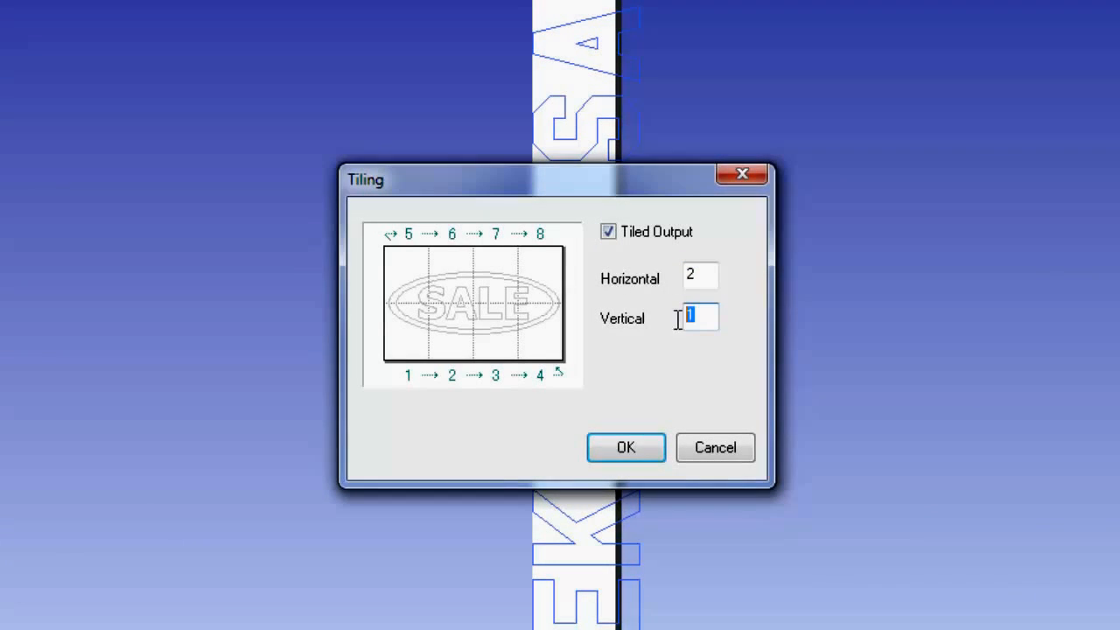
pyautogui.write('6')
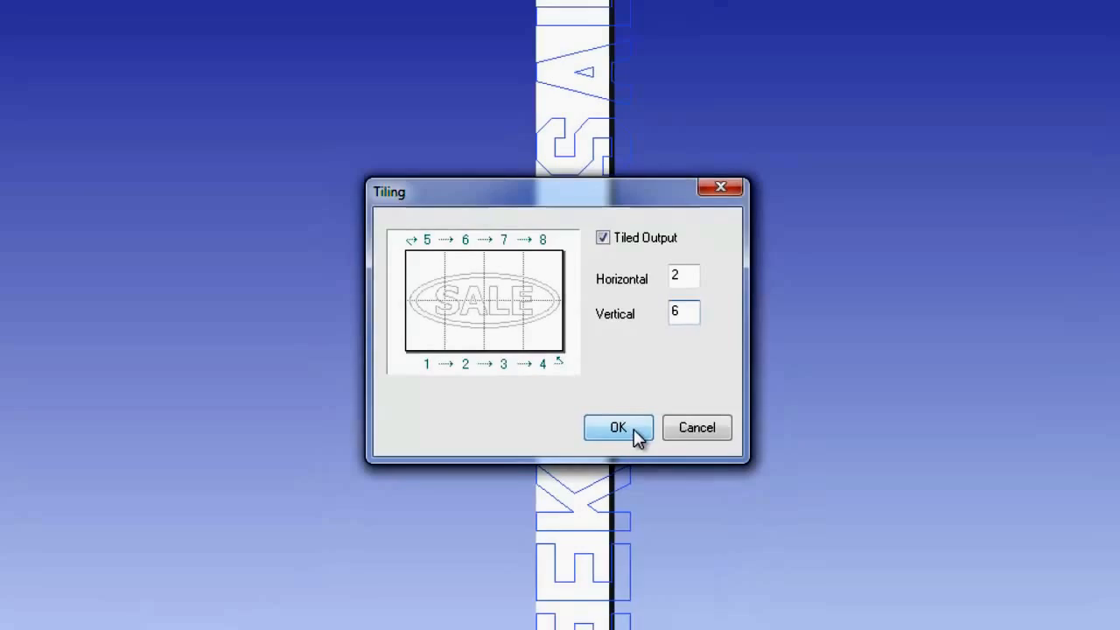
pyautogui.click(618, 428)
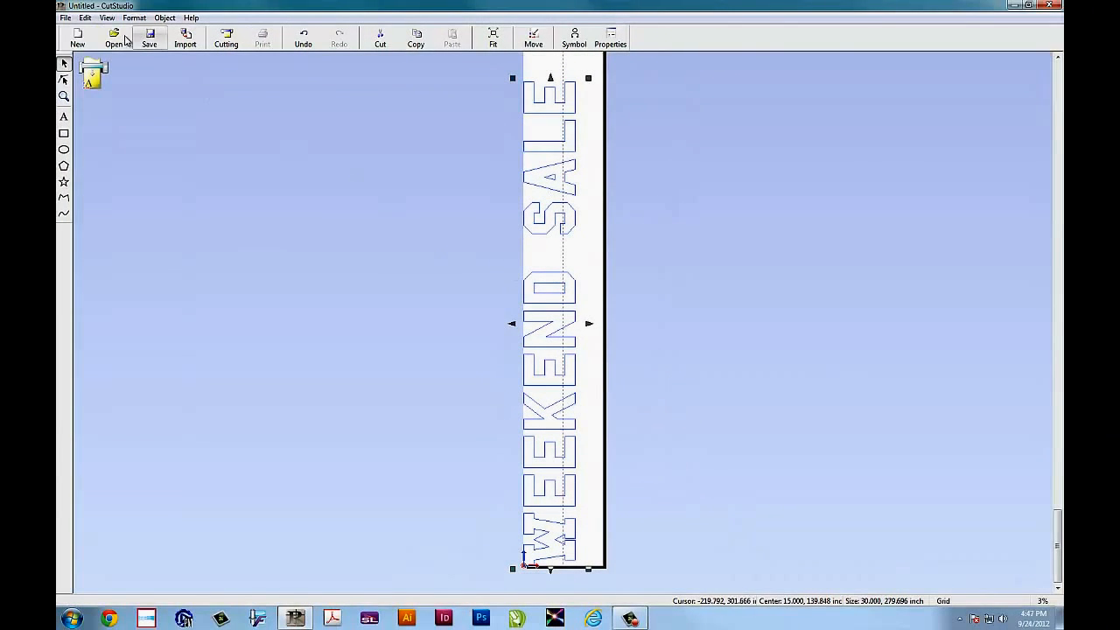
# - Set the GX-24 cutting area to 15 inches wide by 60 inches long
pyautogui.click(225, 37)
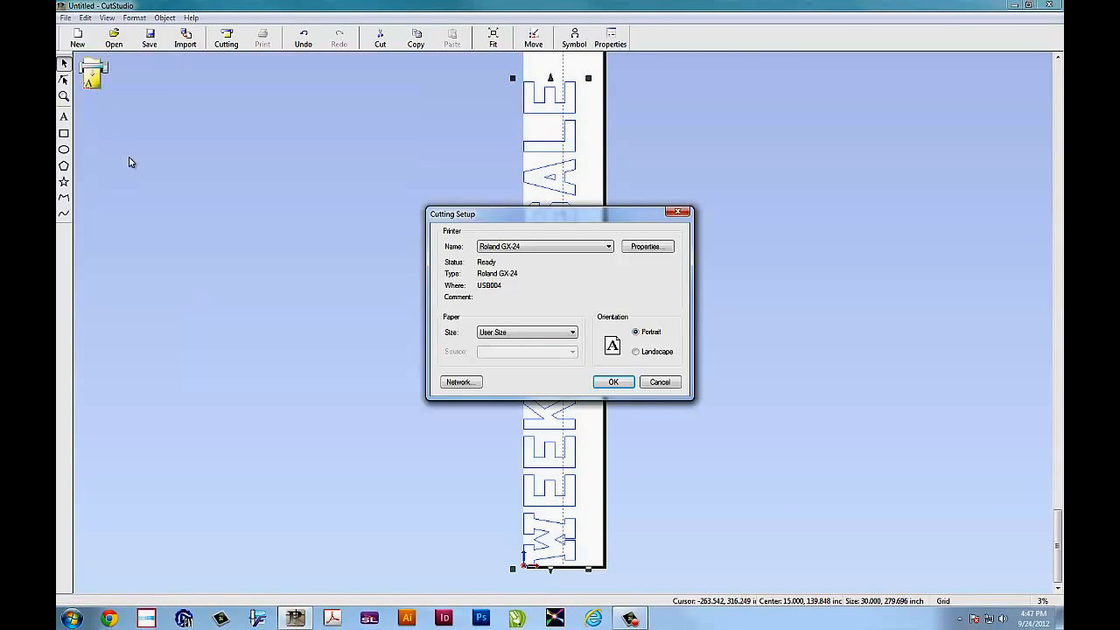
pyautogui.click(646, 246)
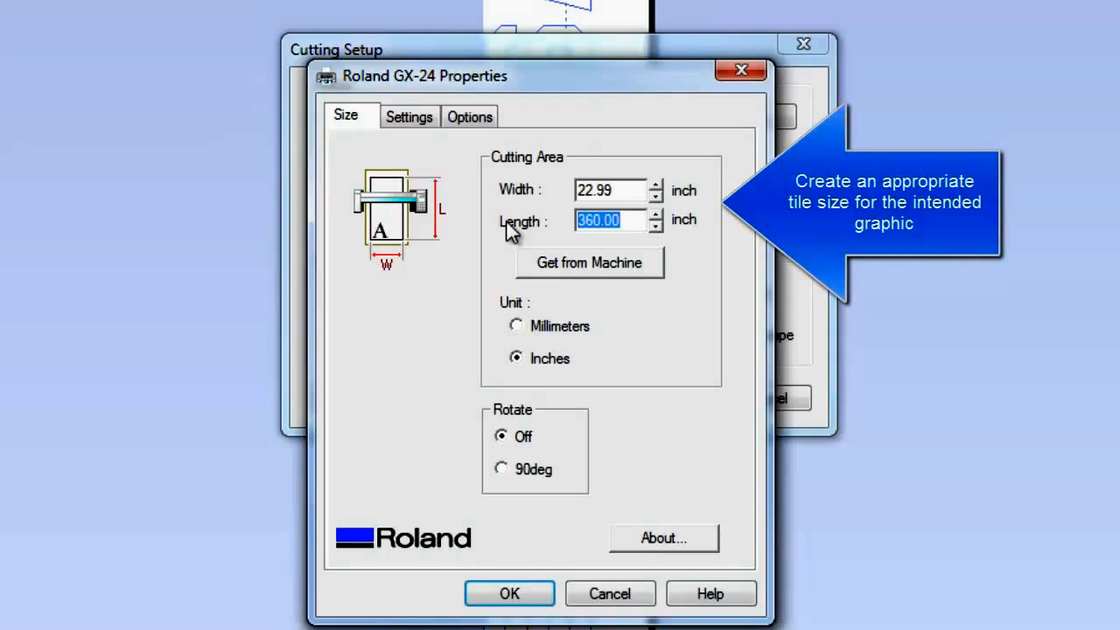
pyautogui.write('60')
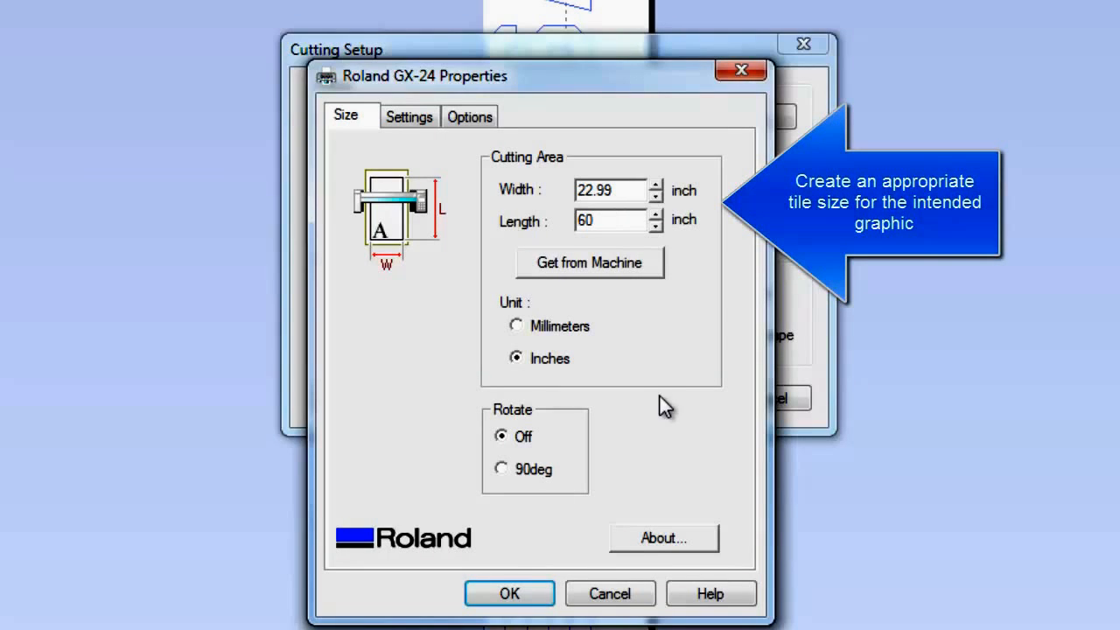
pyautogui.click(610, 190)
pyautogui.write('15')
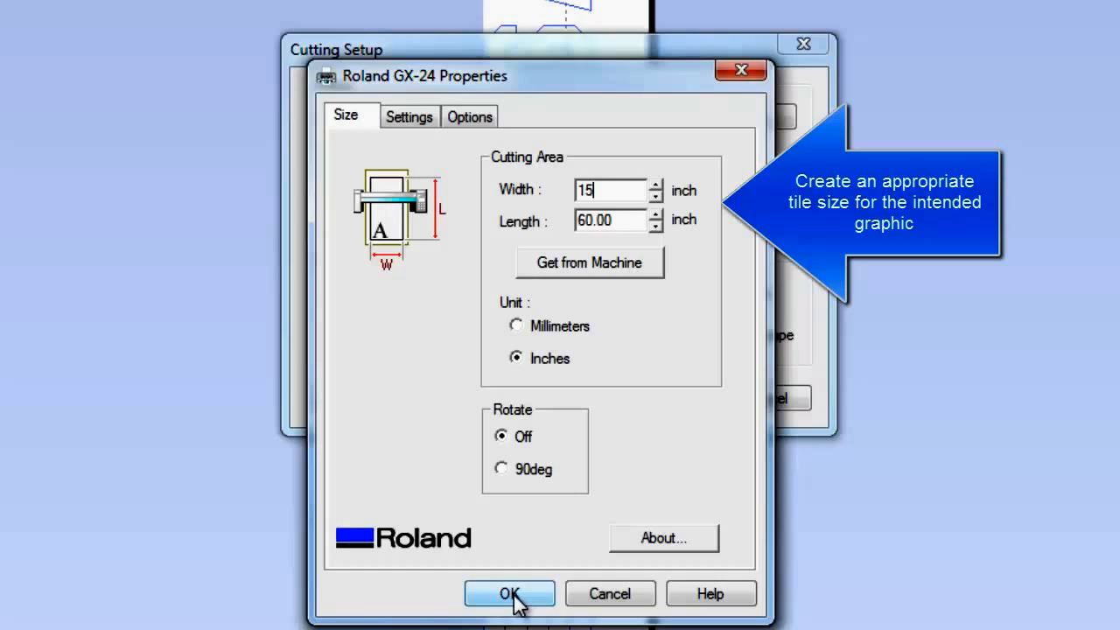
pyautogui.click(510, 593)
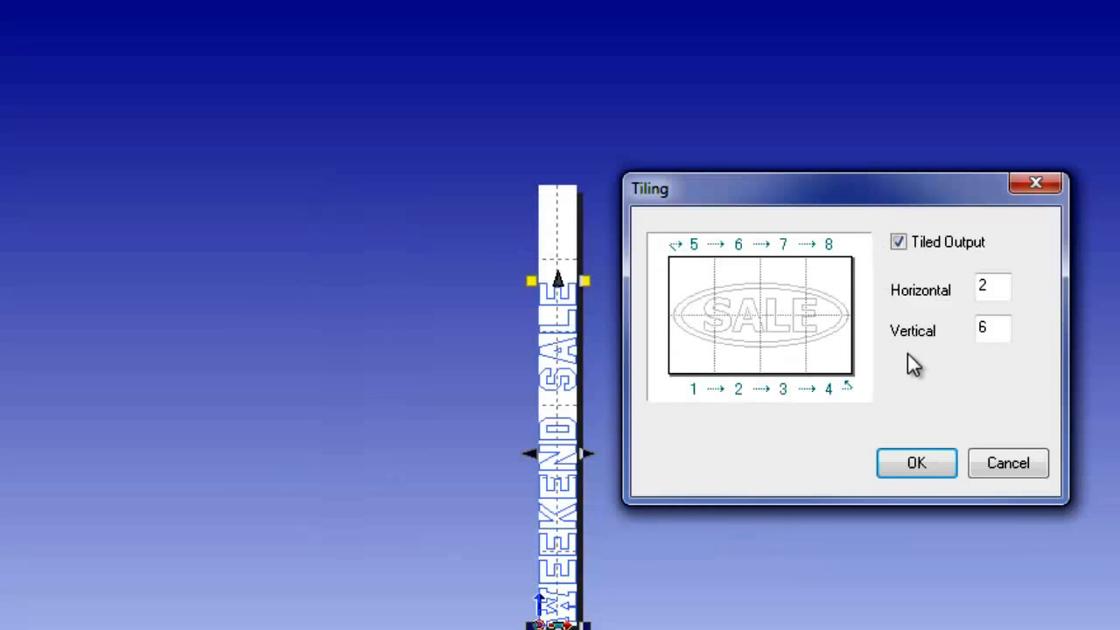
# - Change the tiling to 2 across and 5 down
pyautogui.write('5')
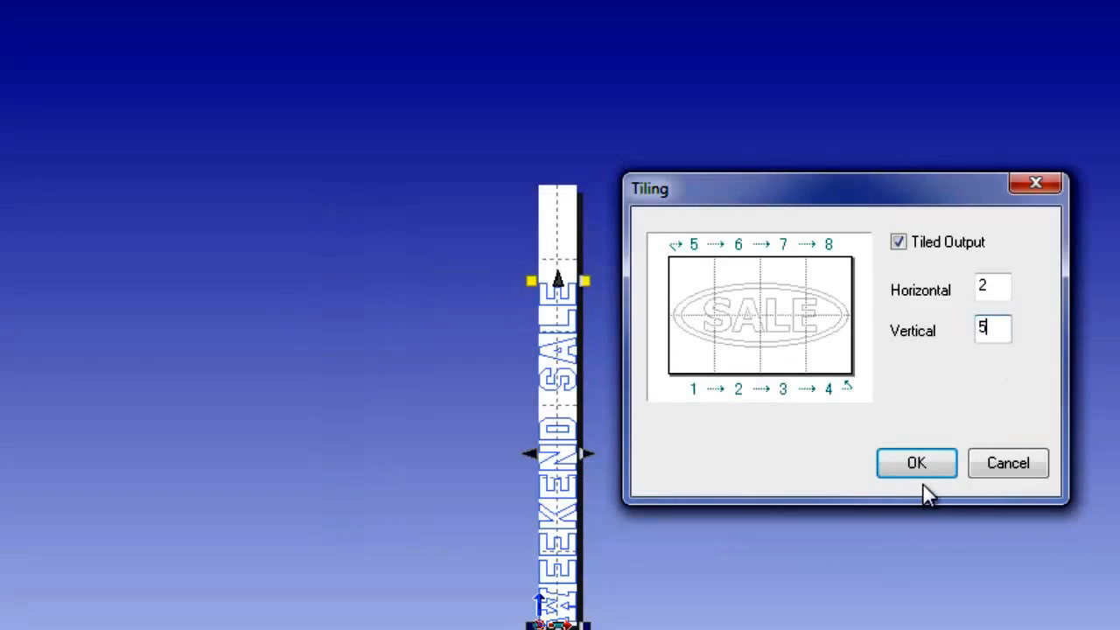
pyautogui.click(917, 463)
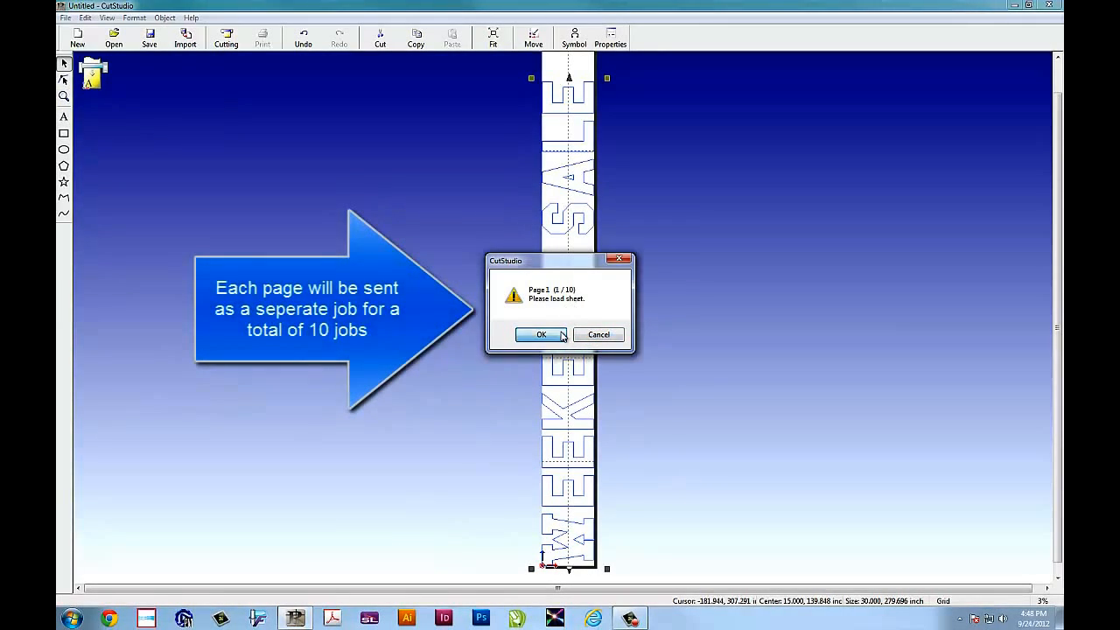
# - Confirm the sheet prompts and cut all ten pages through to page 10/10
pyautogui.click(541, 335)
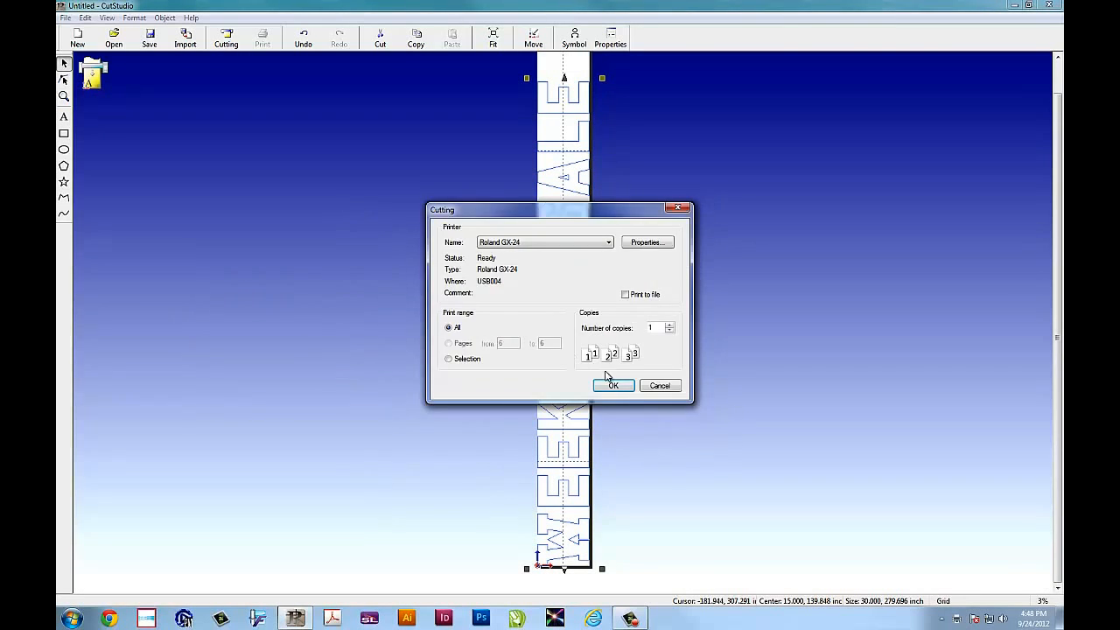
pyautogui.click(613, 385)
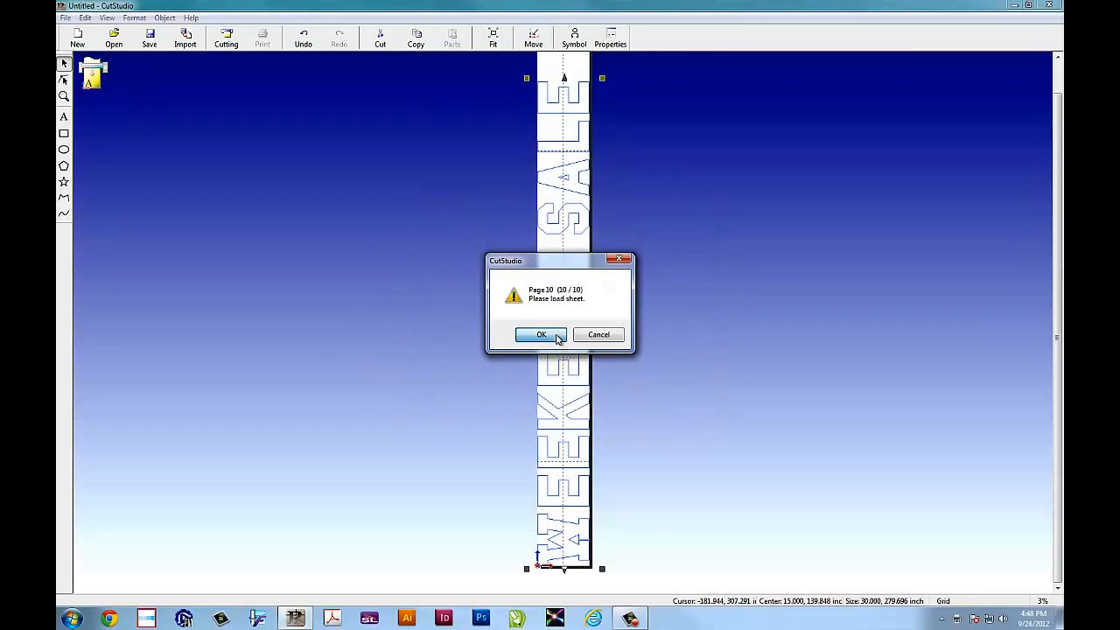
pyautogui.click(540, 335)
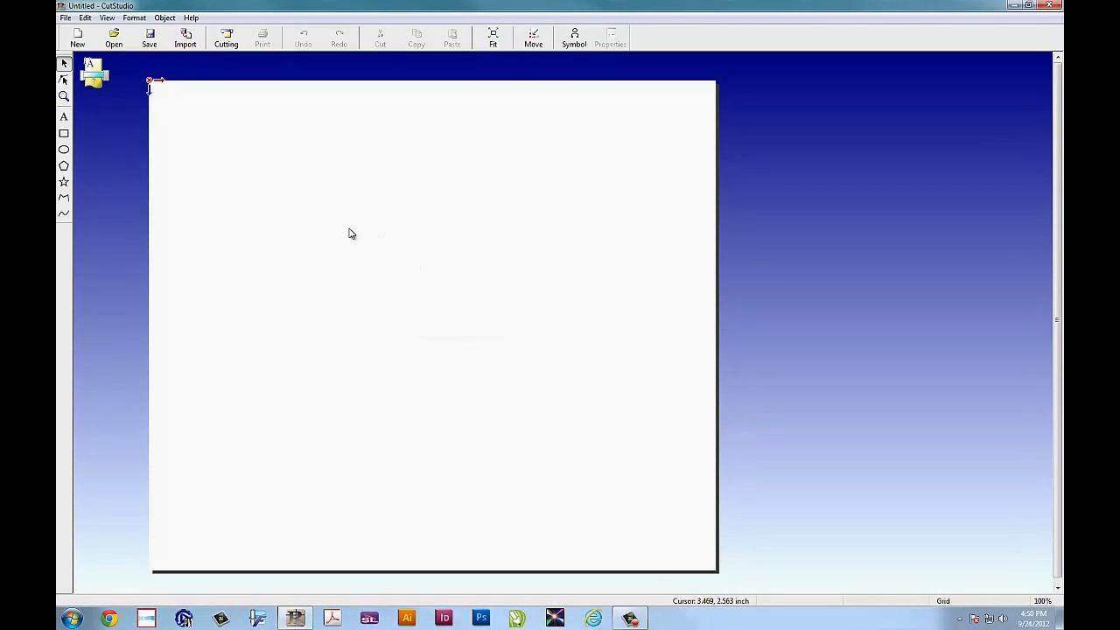
# - Add 'SALE' text and scale it proportionally to 24 inches tall
pyautogui.click(63, 117)
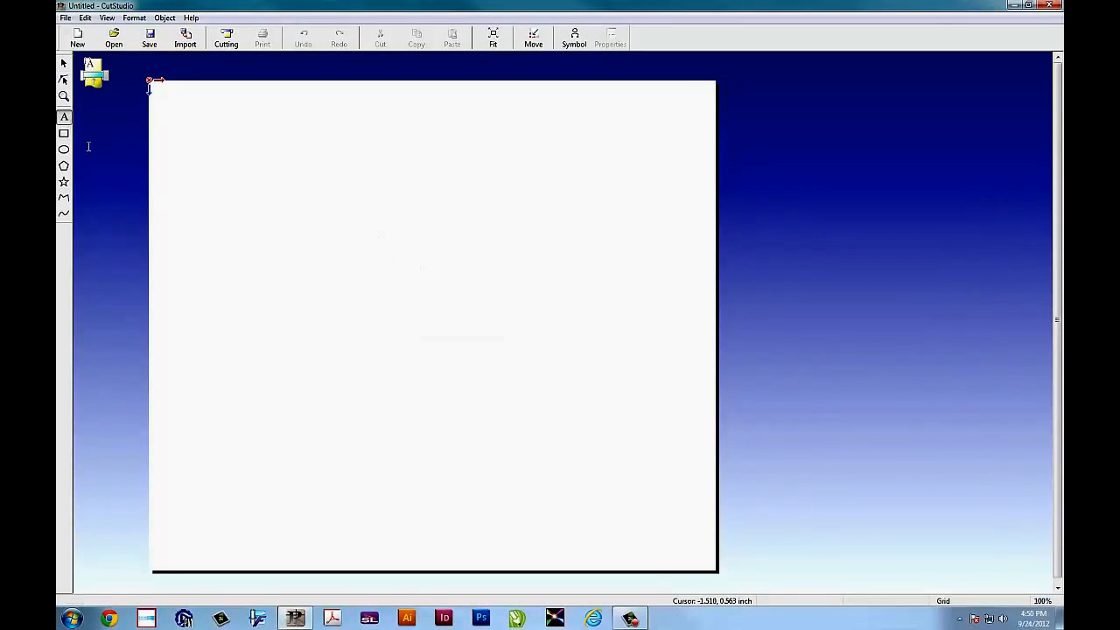
pyautogui.write('SALE')
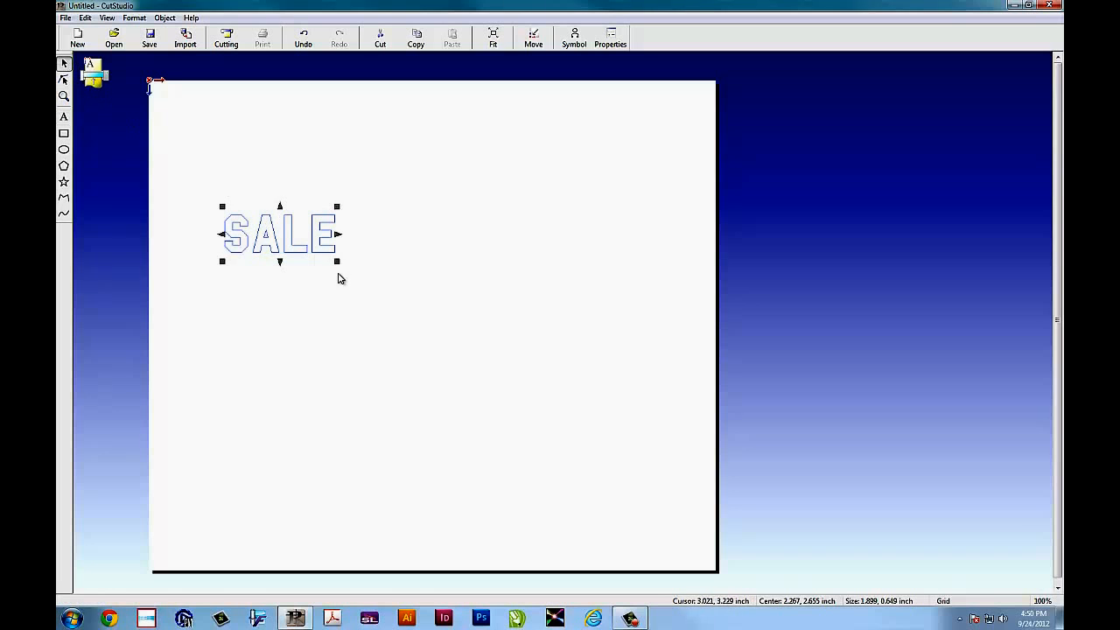
pyautogui.click(610, 38)
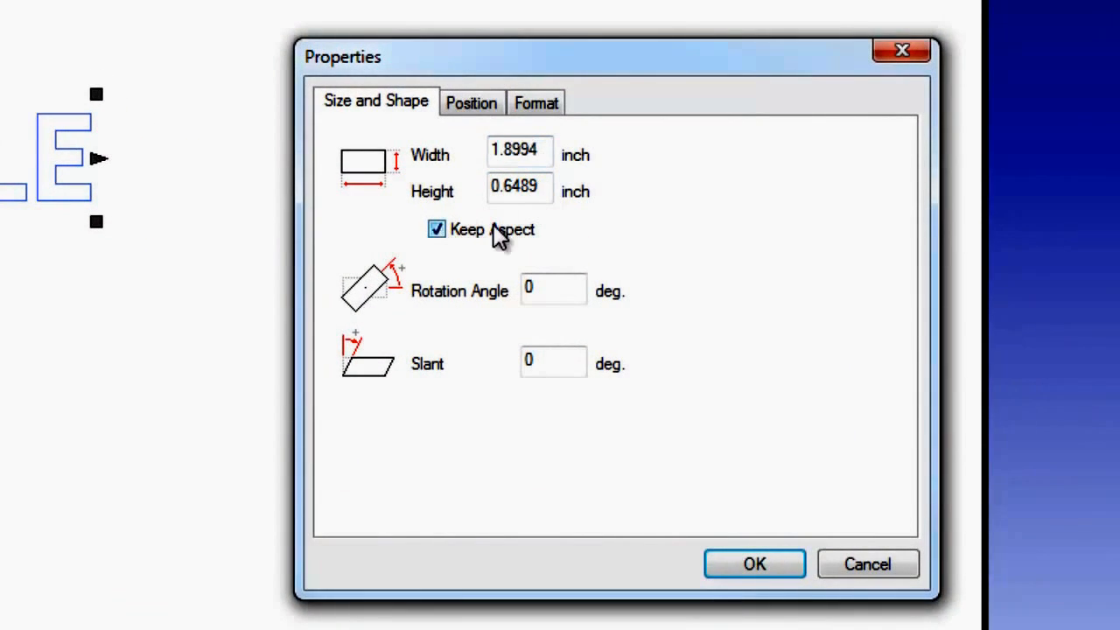
pyautogui.write('24')
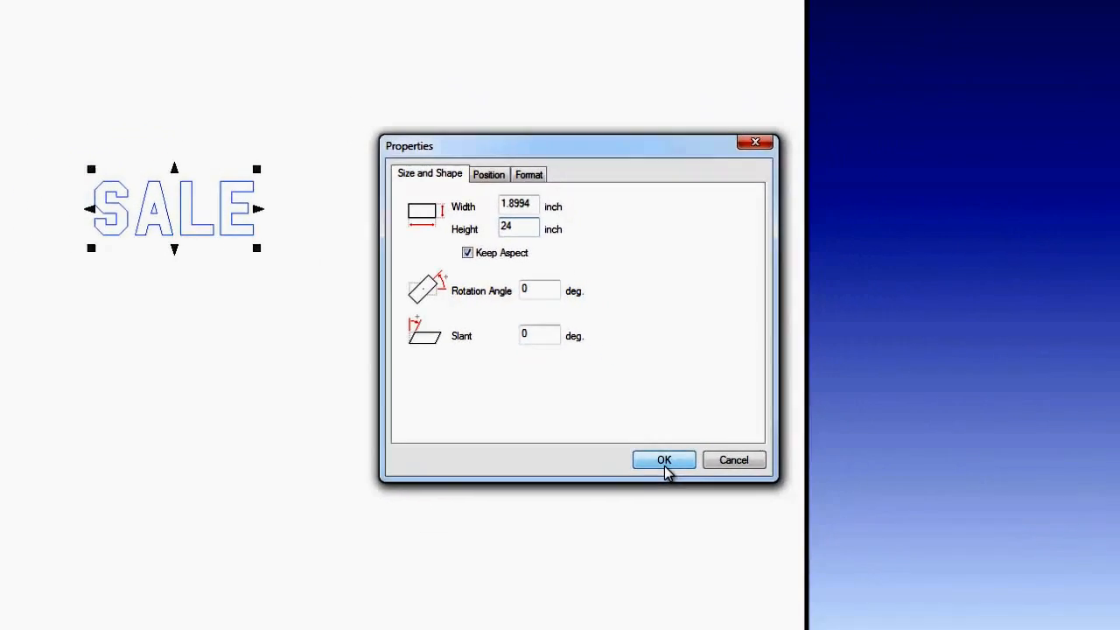
pyautogui.click(664, 459)
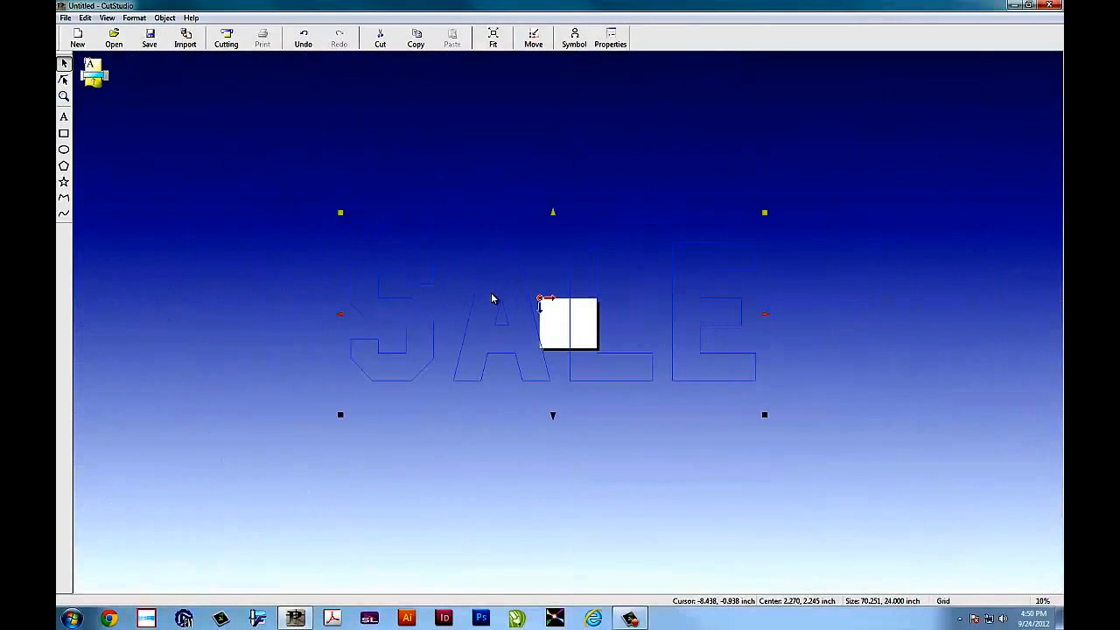
# - Reposition SALE and rotate it 90 degrees to read vertically
pyautogui.moveTo(491, 298); pyautogui.dragTo(643, 331)
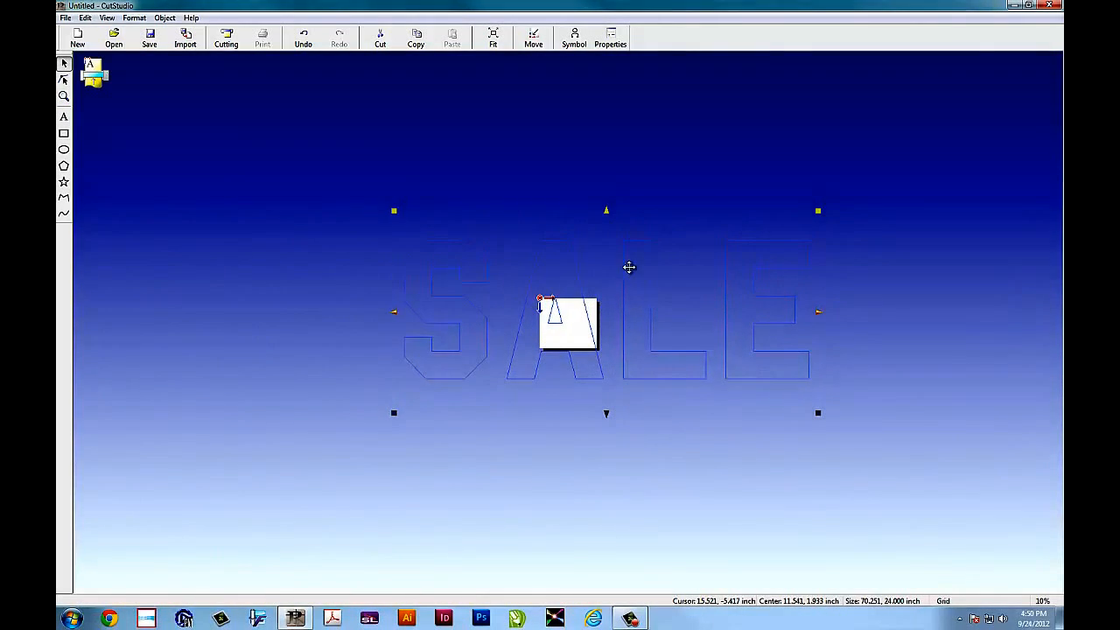
pyautogui.click(610, 37)
pyautogui.write('9')
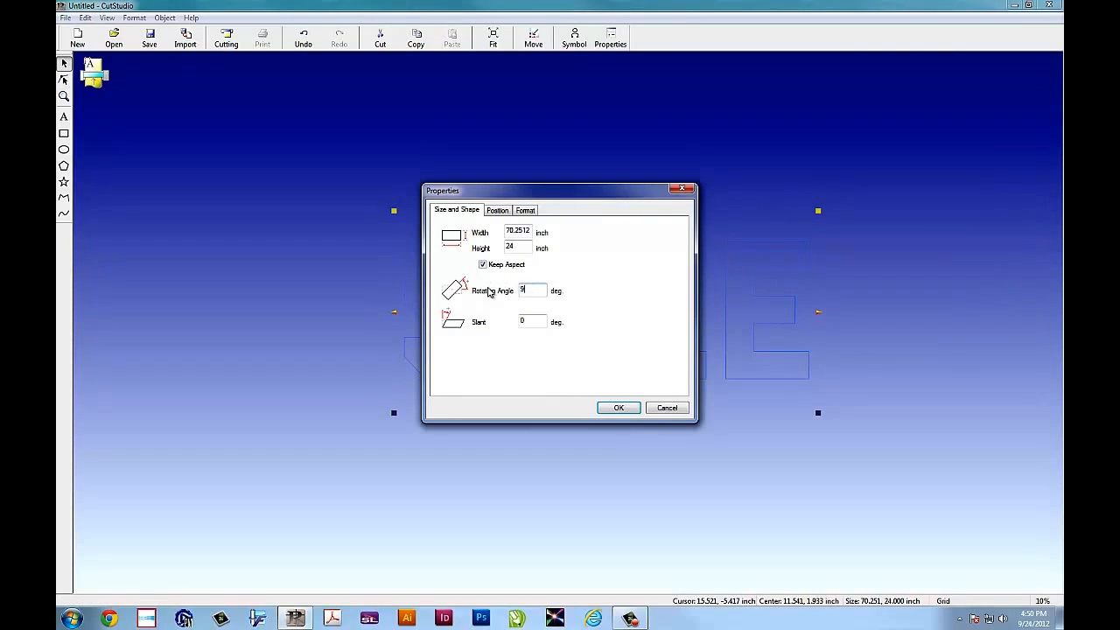
pyautogui.click(619, 408)
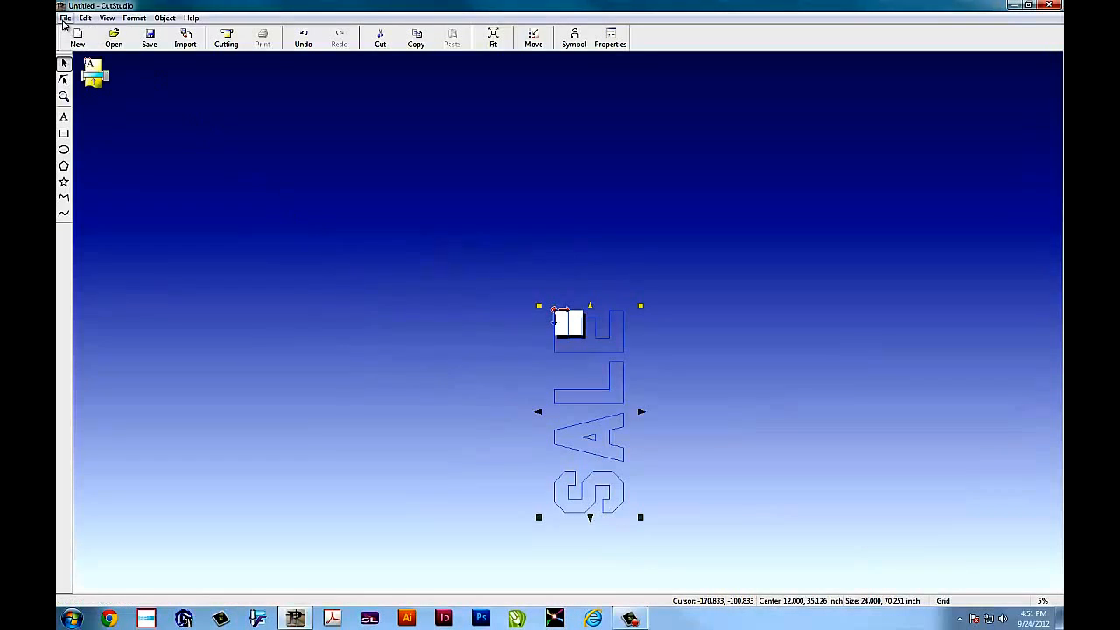
# - Select the Roland SV-15 cutter and set its cutting area to 13.39 by 36 inches
pyautogui.click(225, 37)
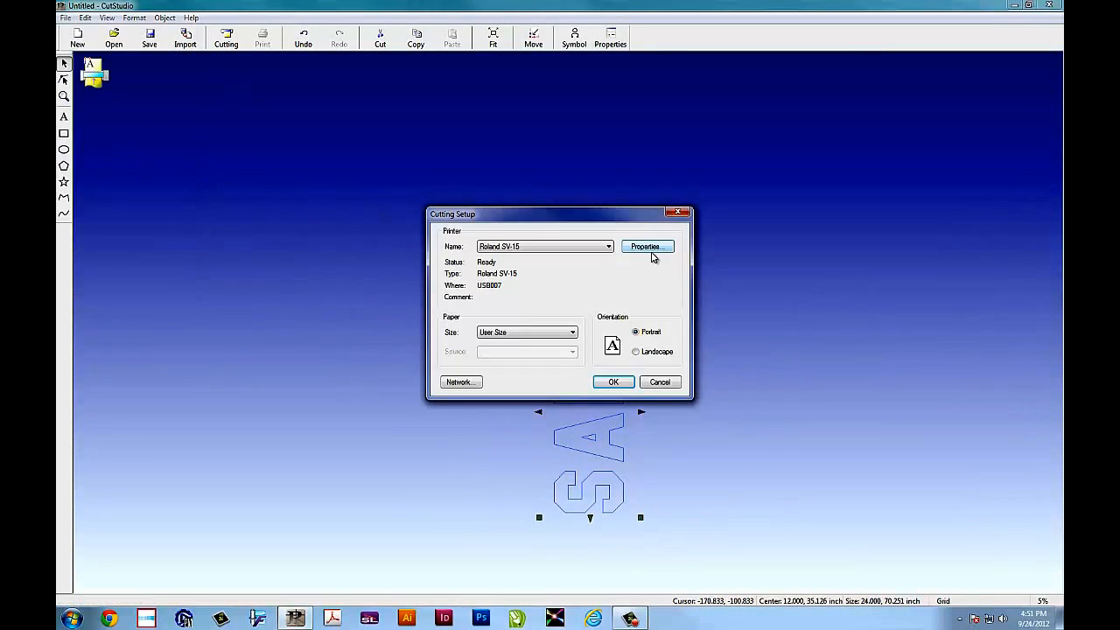
pyautogui.click(646, 246)
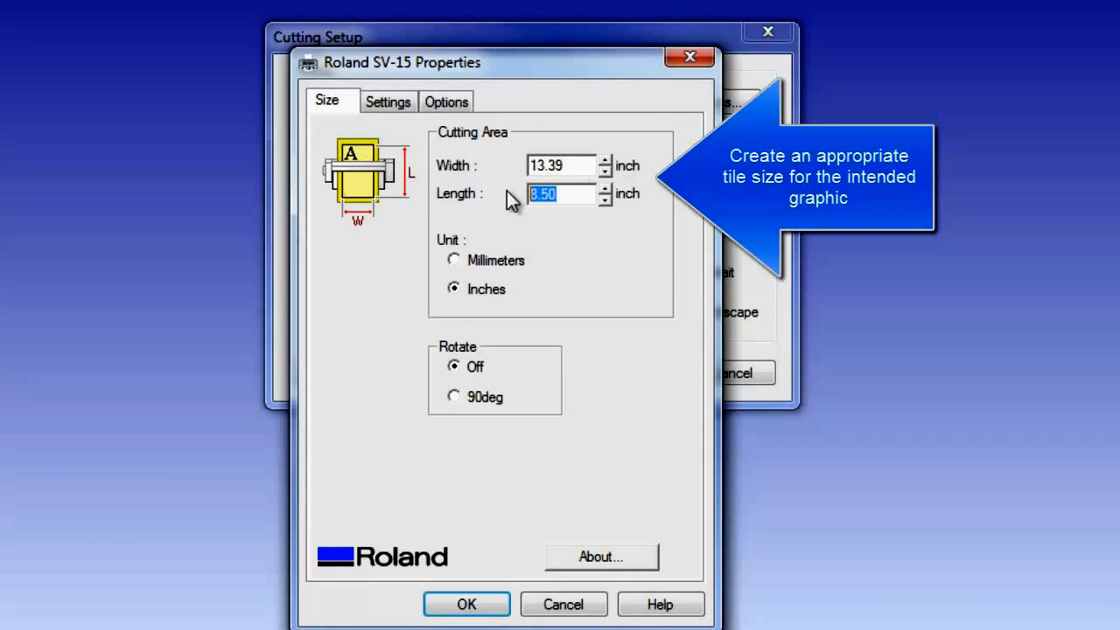
pyautogui.write('36')
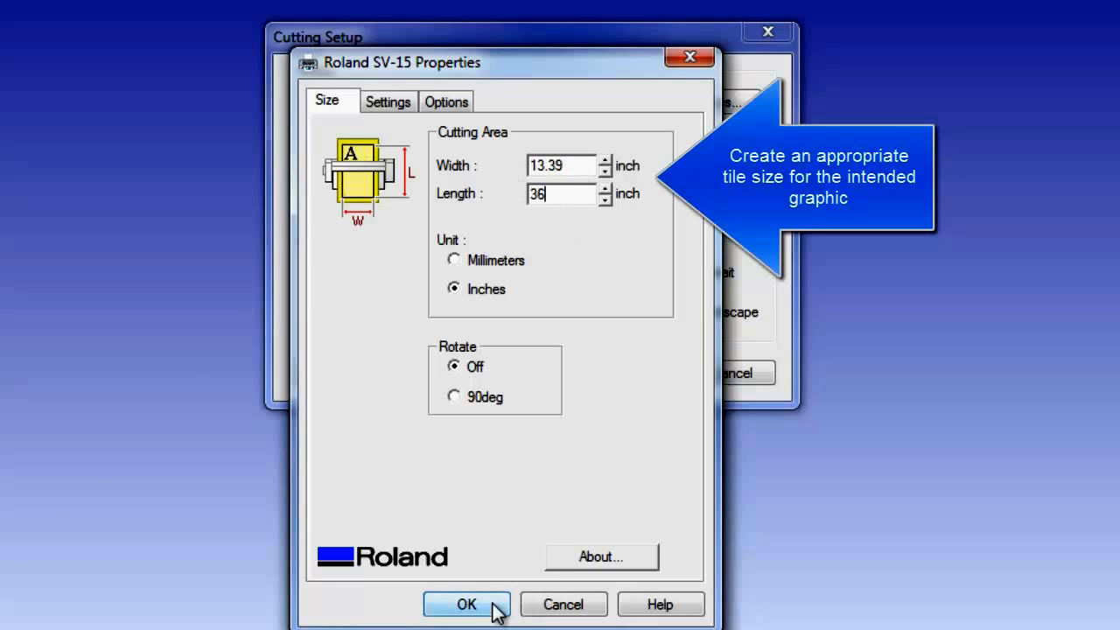
pyautogui.click(467, 605)
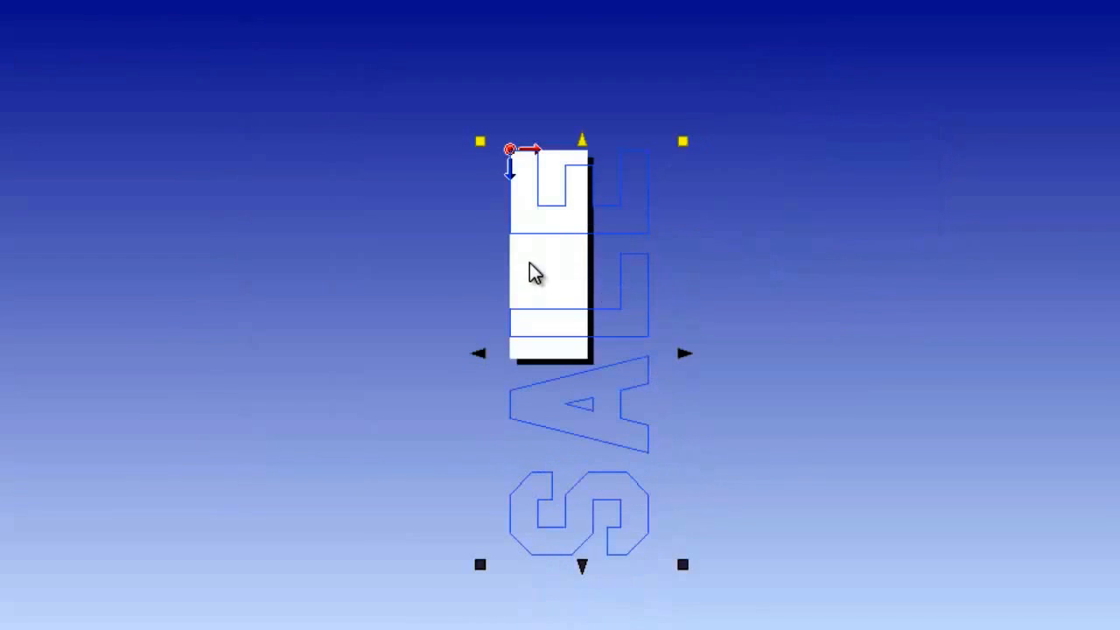
pyautogui.click(65, 18)
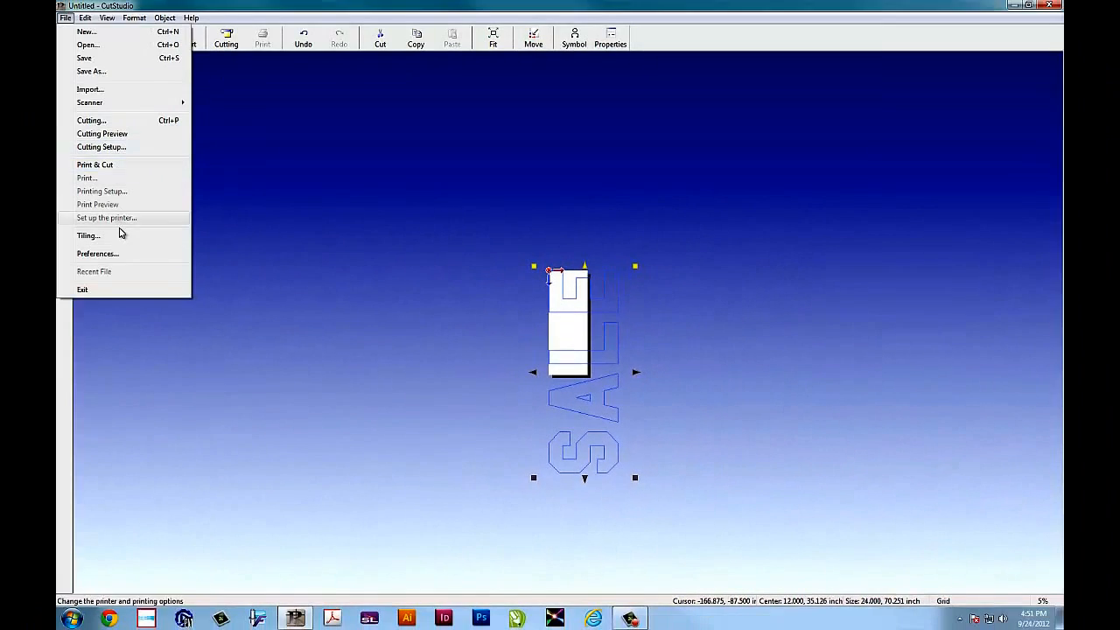
# - Set tiled output to 2 horizontal by 2 vertical for the vertical SALE lettering
pyautogui.click(87, 235)
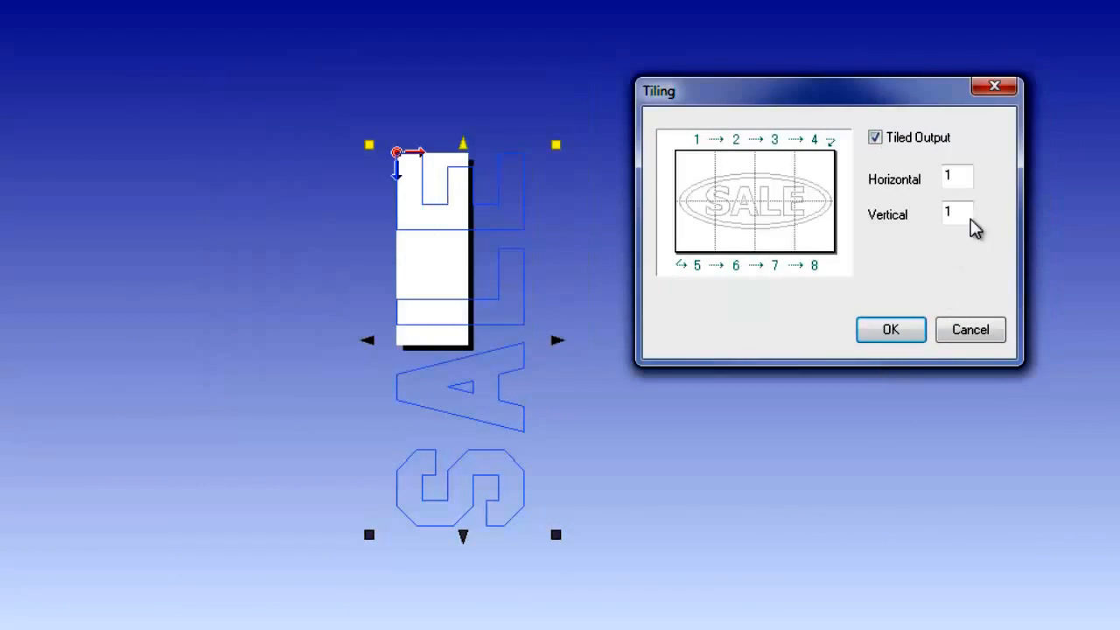
pyautogui.write('2')
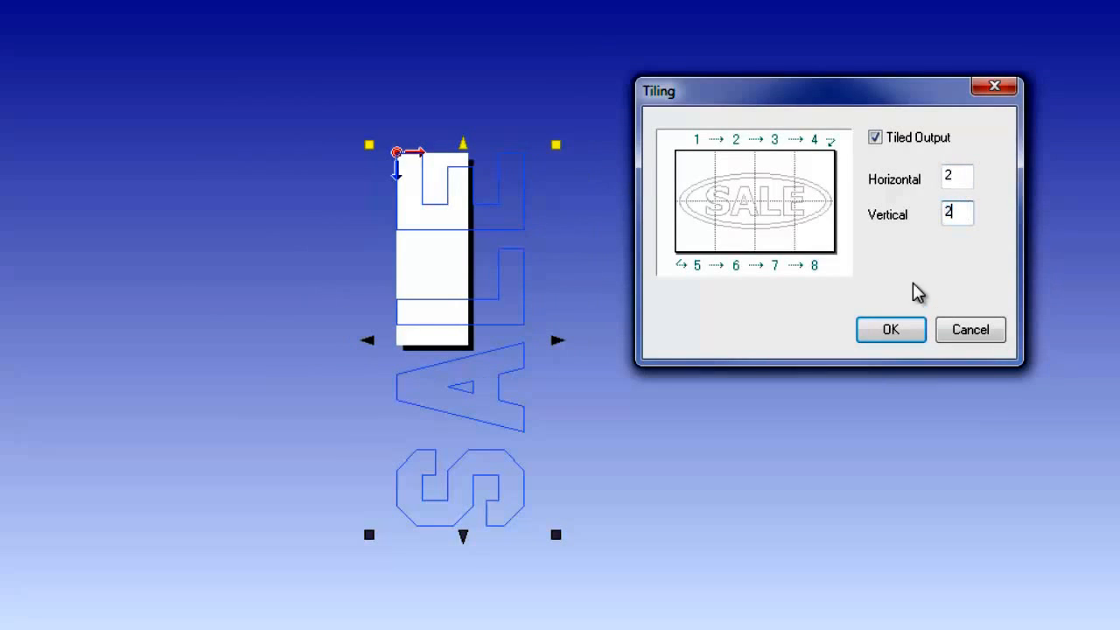
pyautogui.click(890, 330)
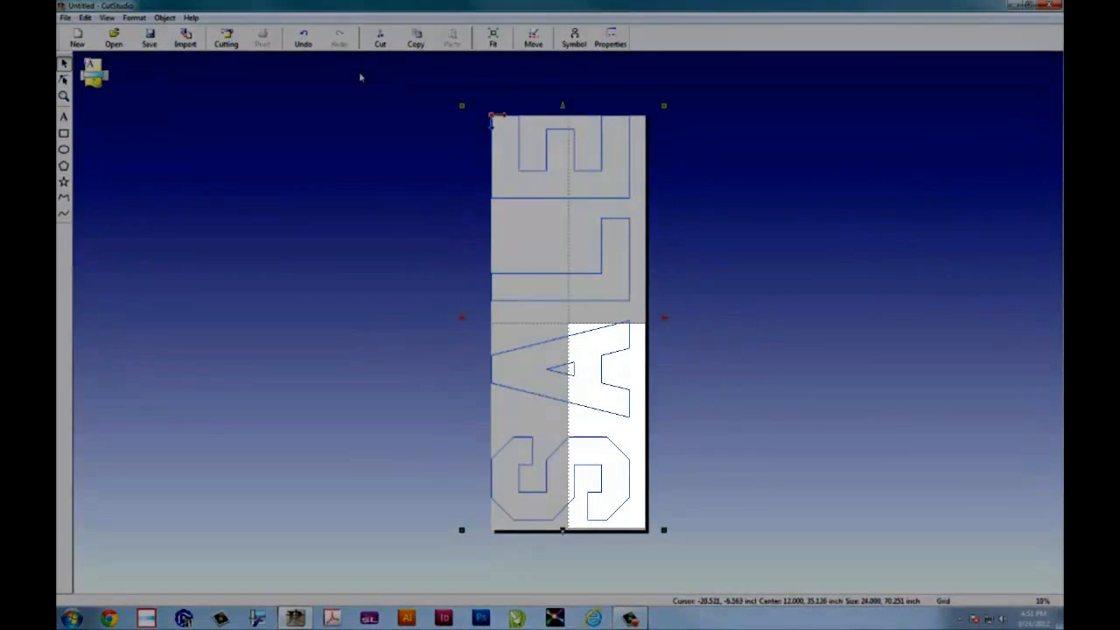
# - Cut the four SALE tiles on the SV-15, loading a sheet for each page
pyautogui.click(226, 37)
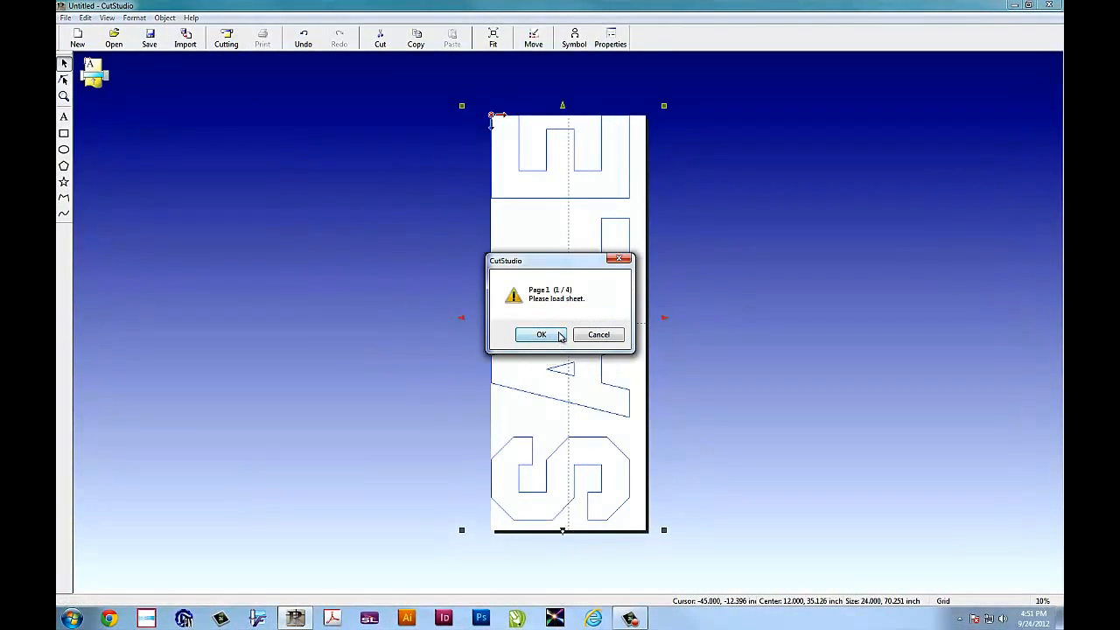
pyautogui.click(541, 334)
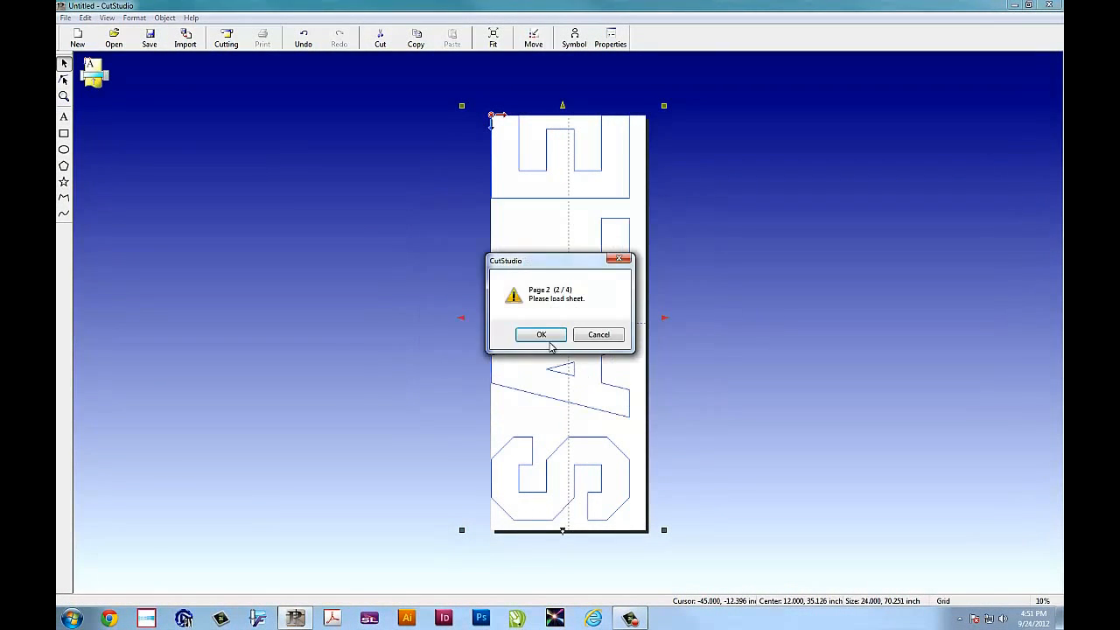
pyautogui.click(541, 334)
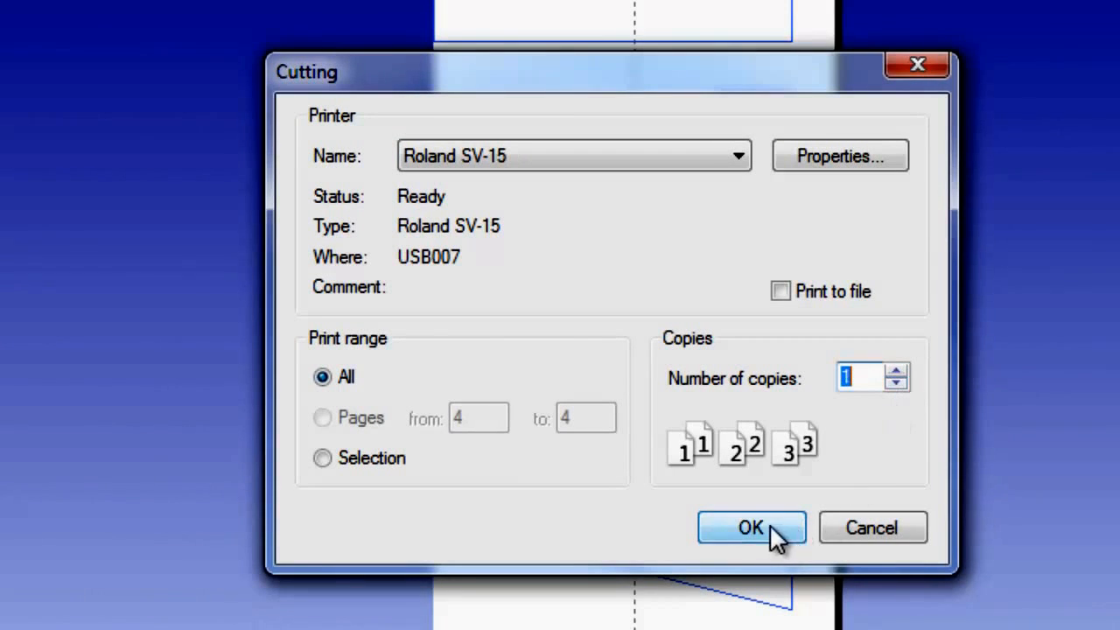
pyautogui.click(751, 528)
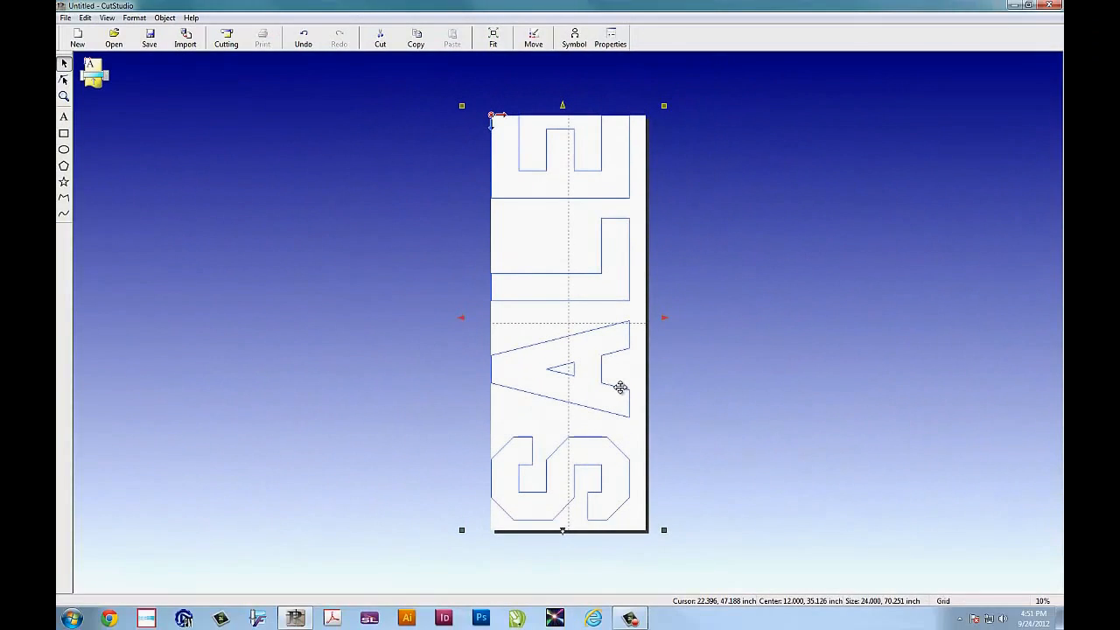